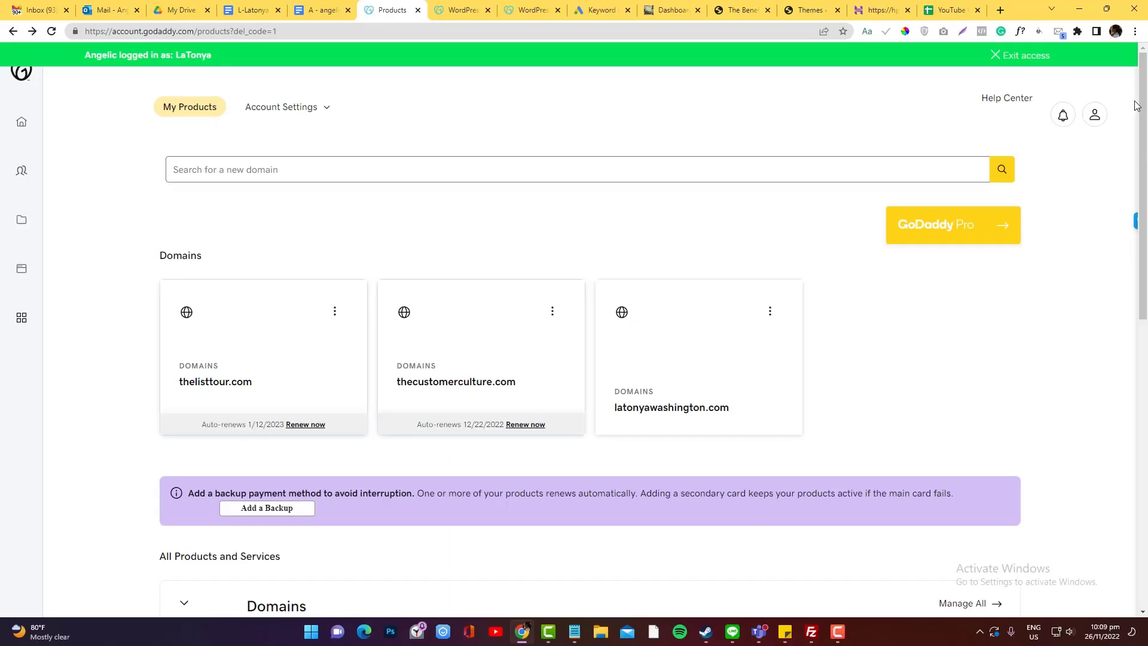
Step: Scroll the My Products page down to the Managed WordPress plan for thecustomerculture.com
scroll("down", 3)
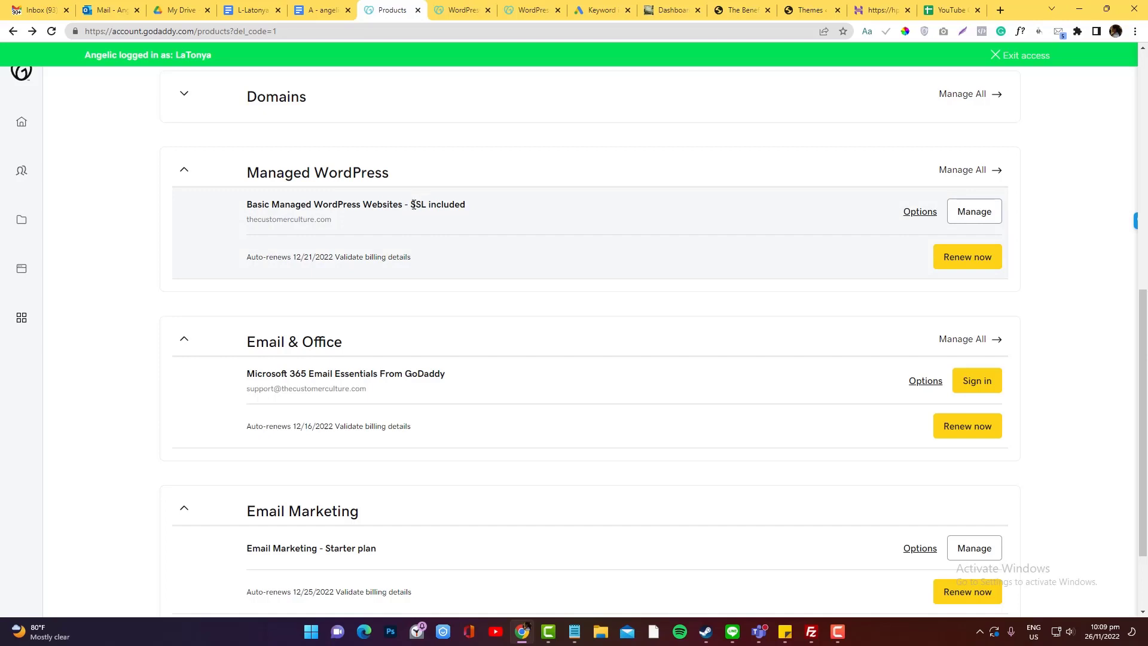
mouse_move(348, 227)
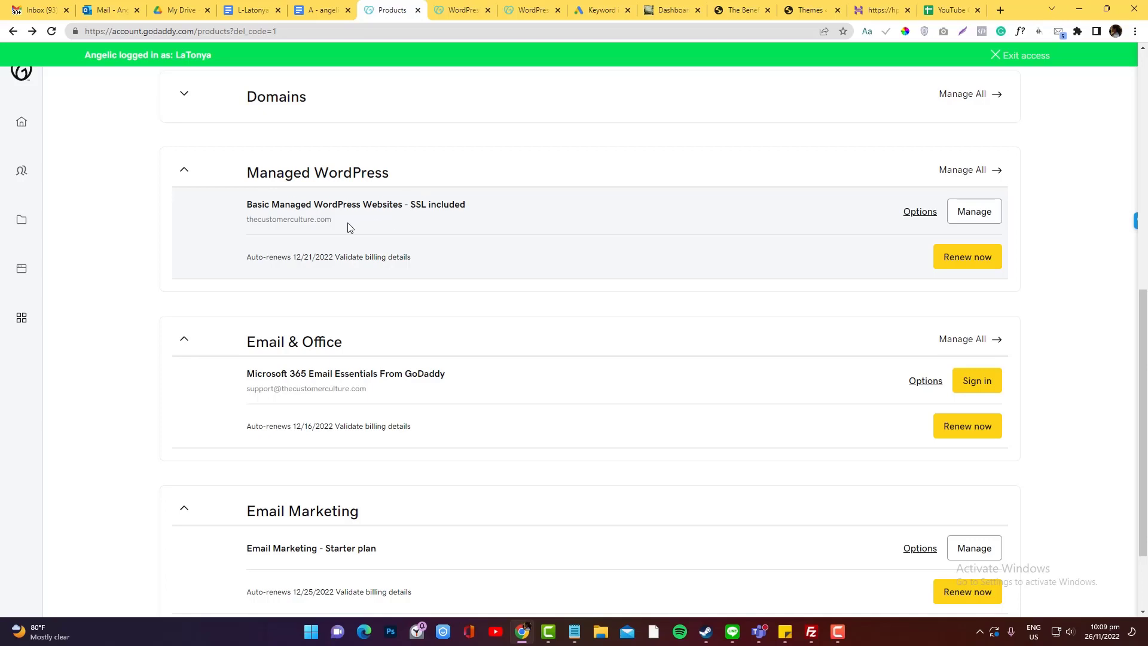
mouse_move(924, 240)
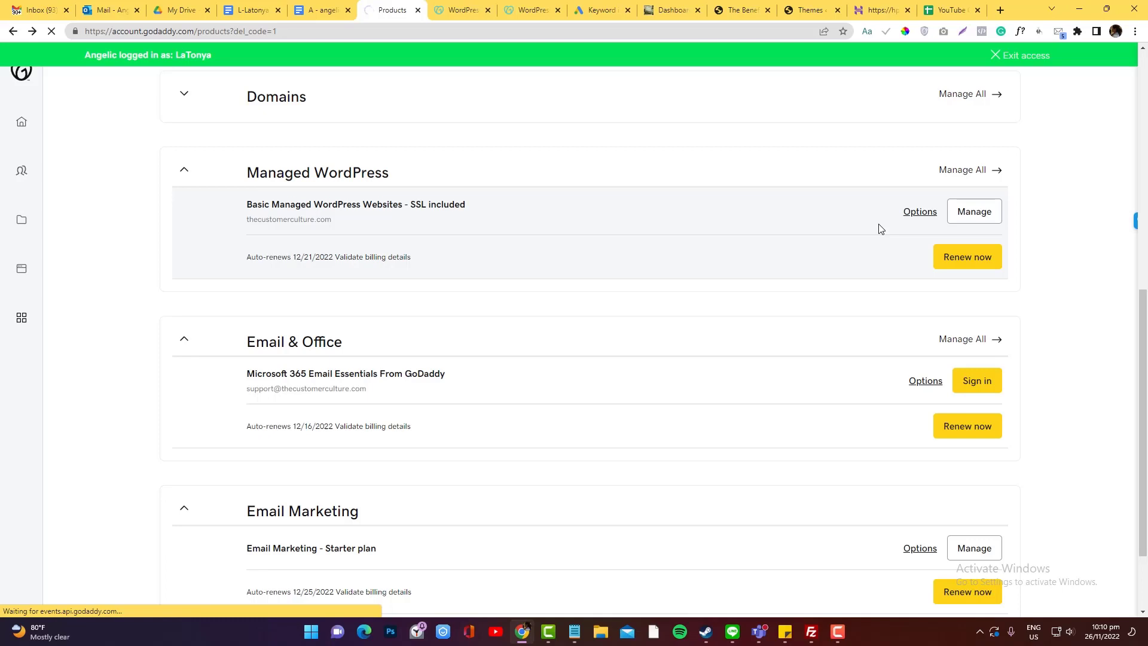
Step: Manage the Basic Managed WordPress plan for The Customer Culture, reloading when the page fails
left_click(973, 210)
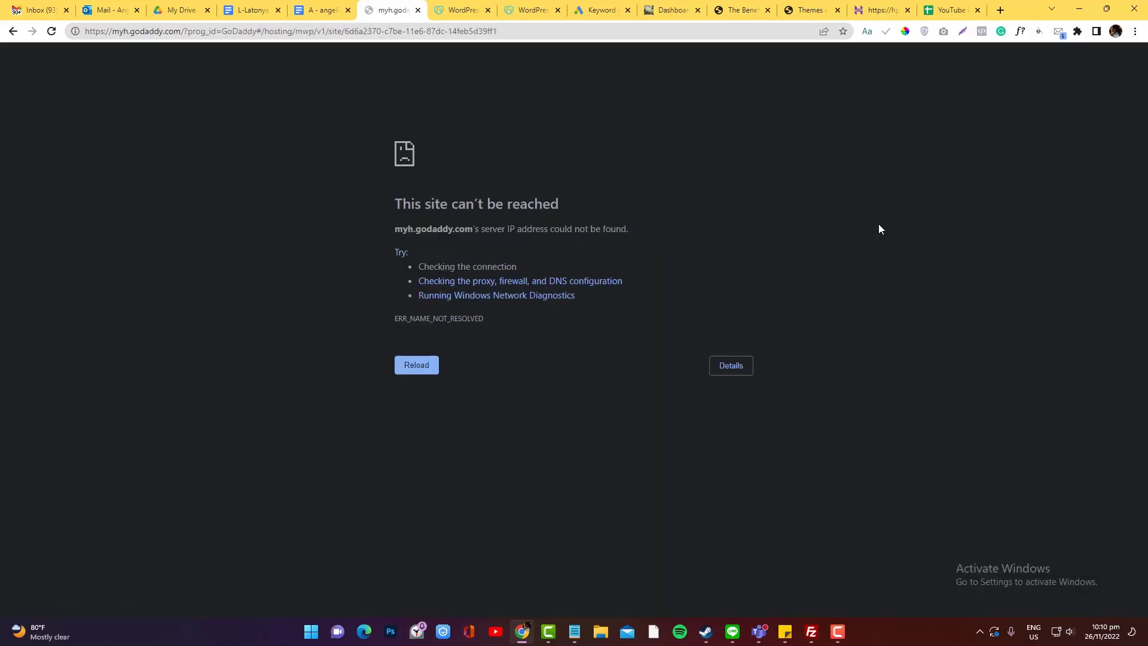
left_click(416, 365)
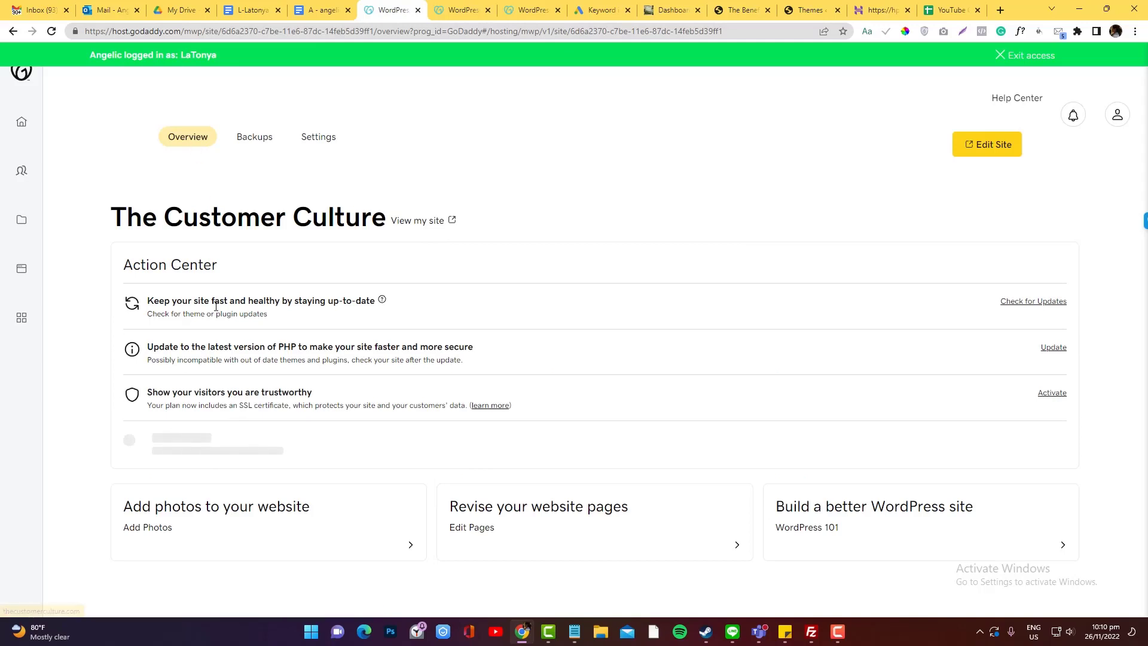
mouse_move(626, 556)
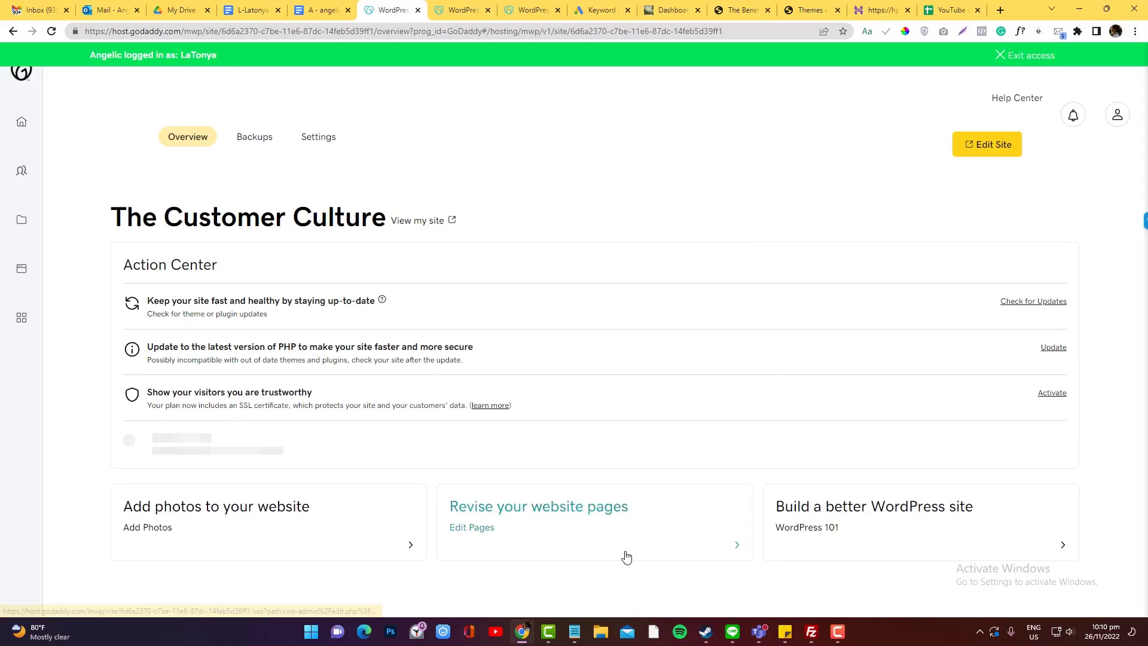
mouse_move(986, 145)
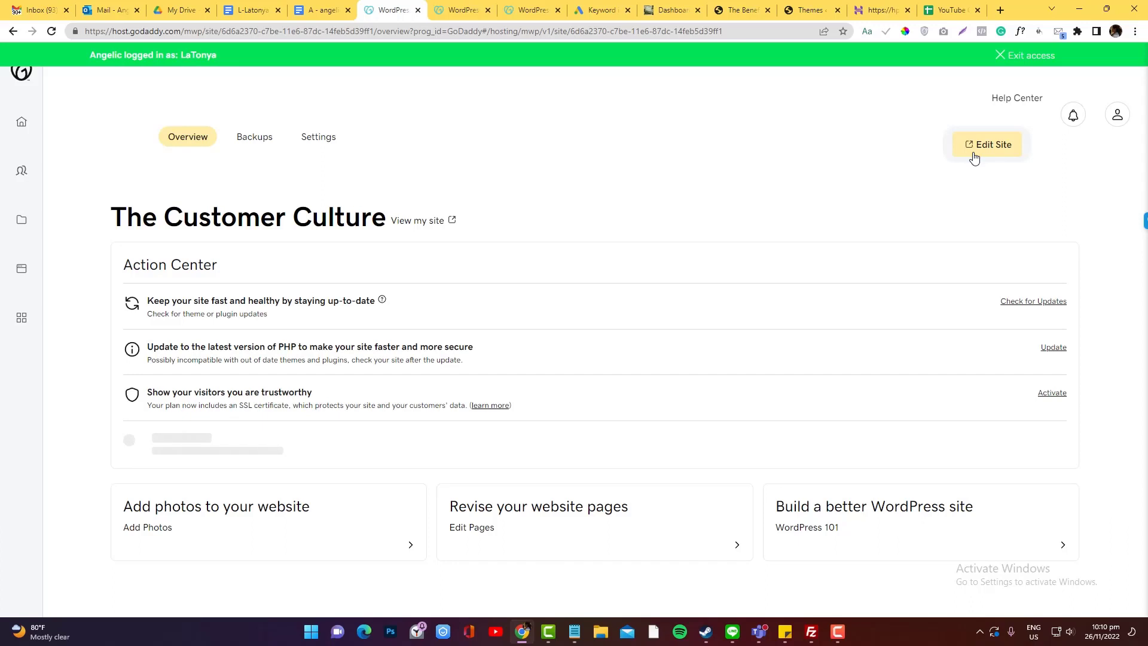
mouse_move(254, 137)
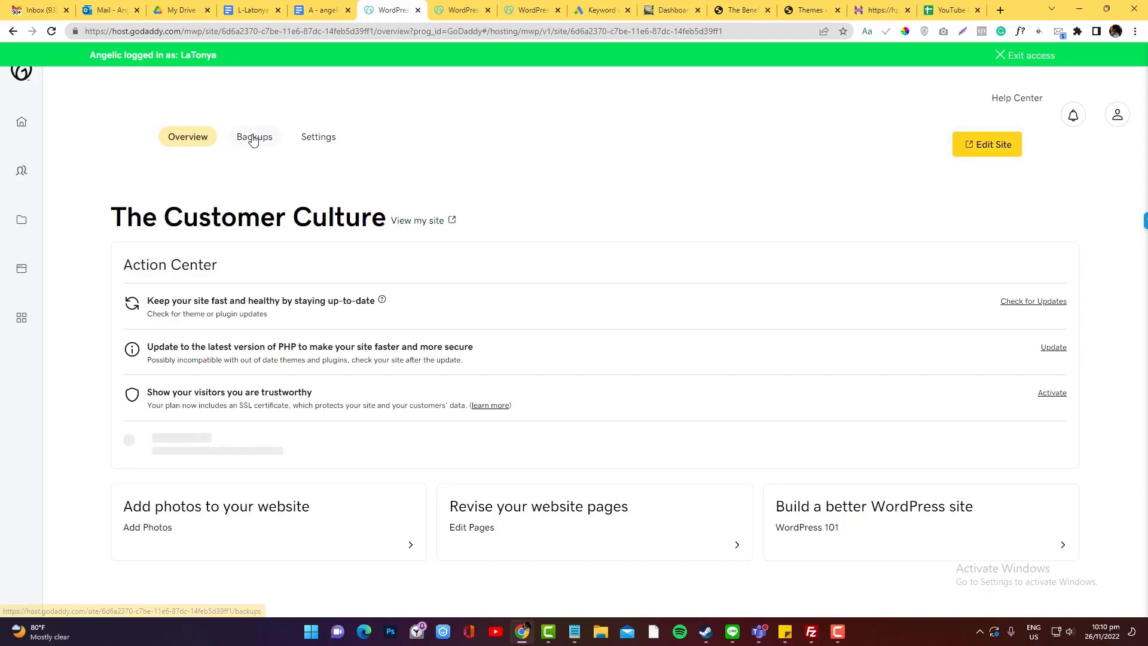
Step: Show the Backups page for The Customer Culture site
left_click(254, 137)
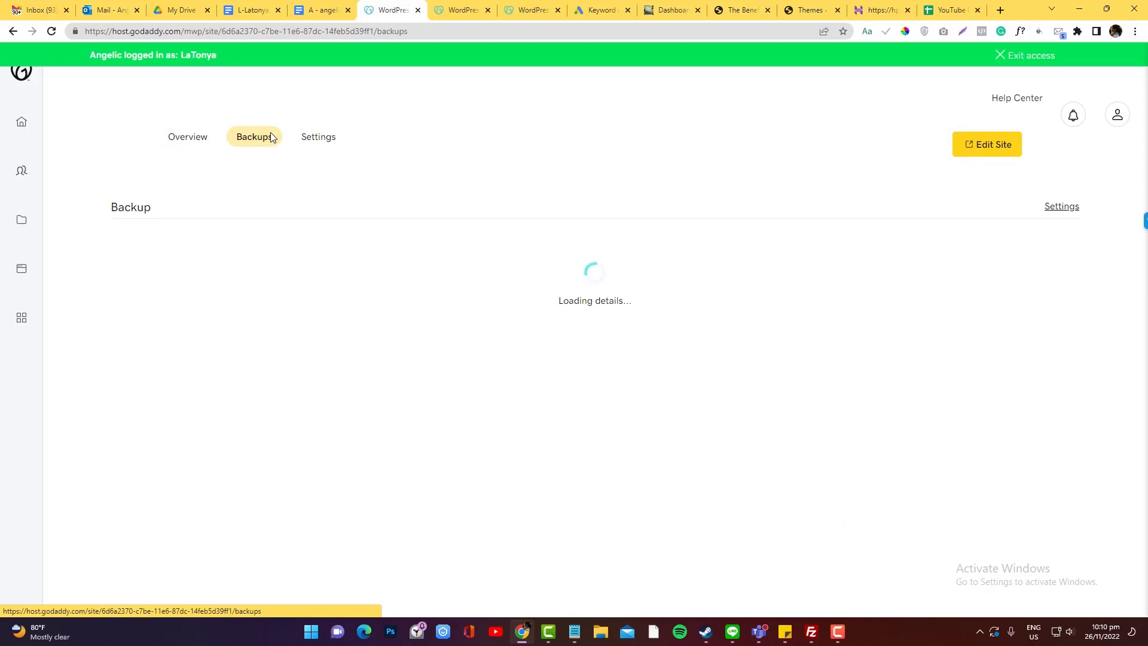
mouse_move(318, 136)
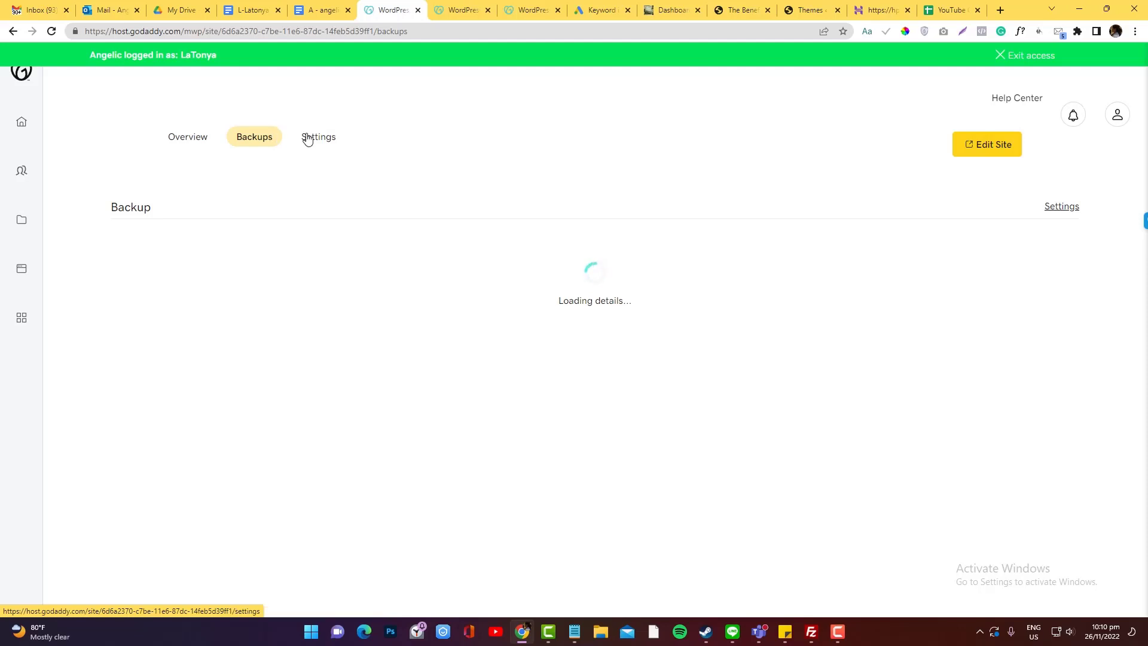
Step: Show the site's Settings page down to the domains, plan details and Tools section
left_click(318, 136)
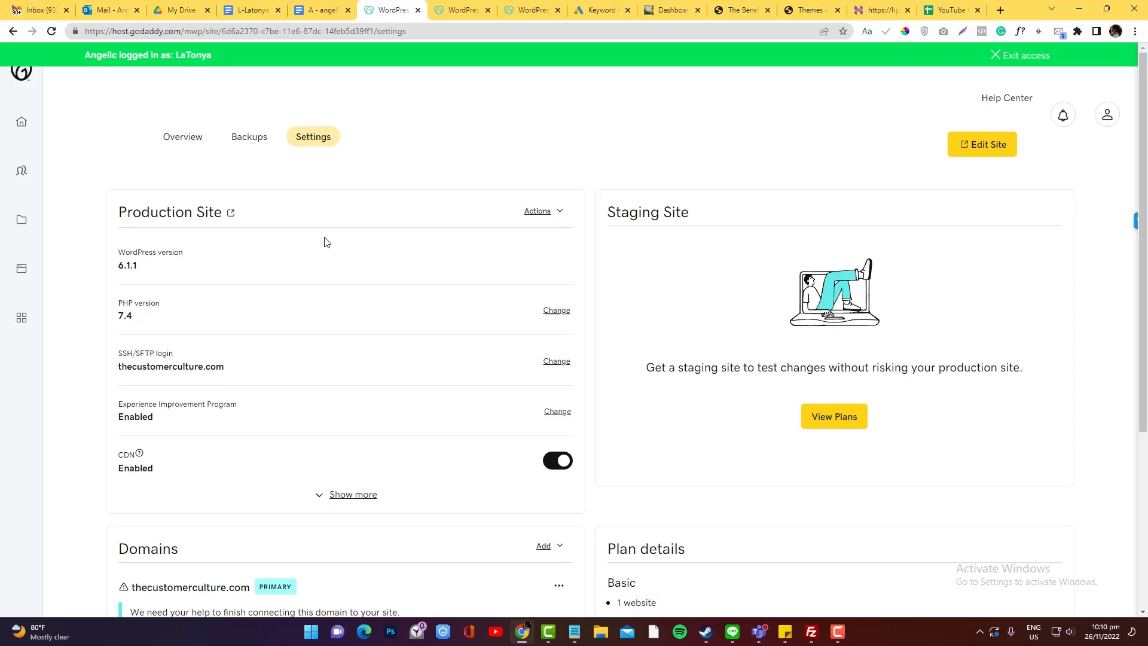
mouse_move(237, 220)
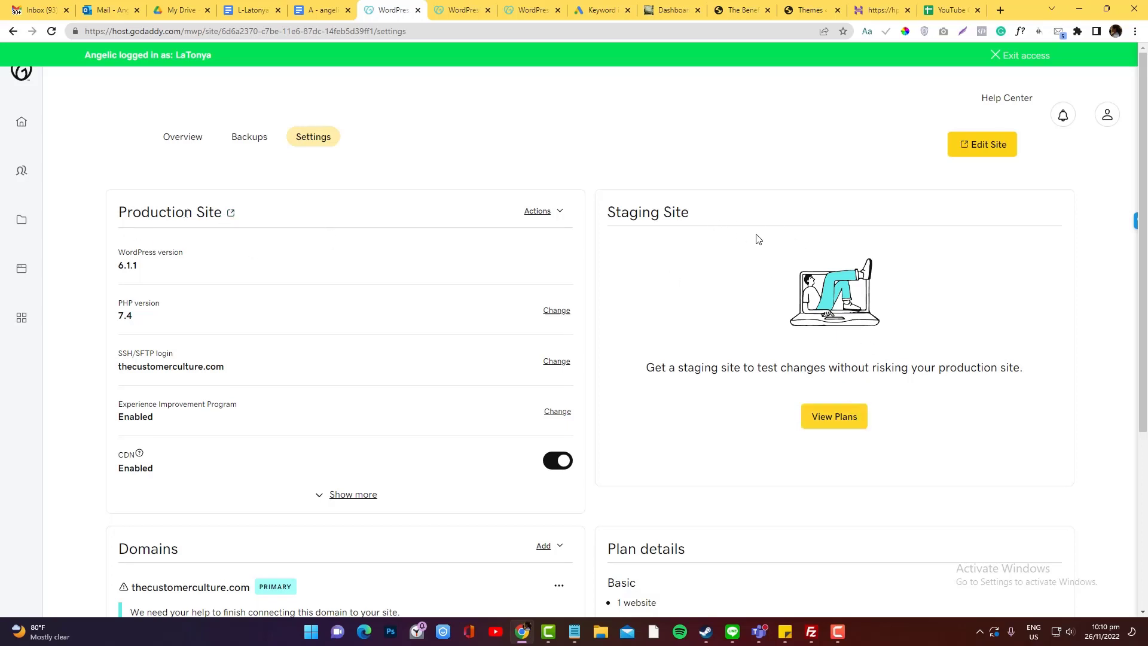
mouse_move(761, 234)
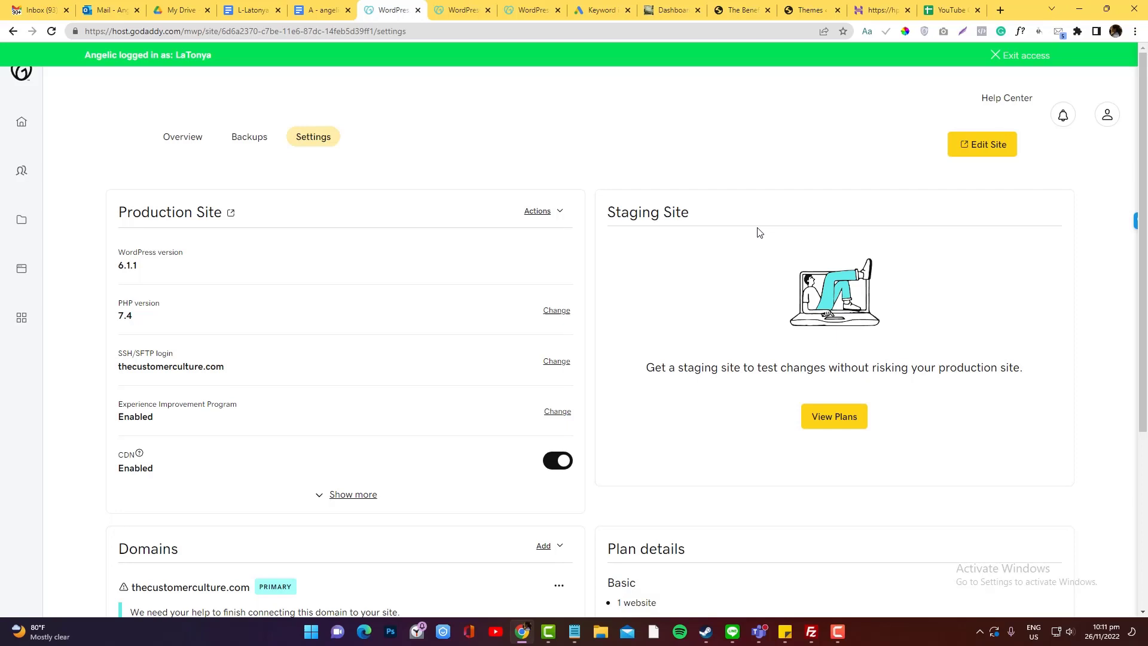
mouse_move(369, 263)
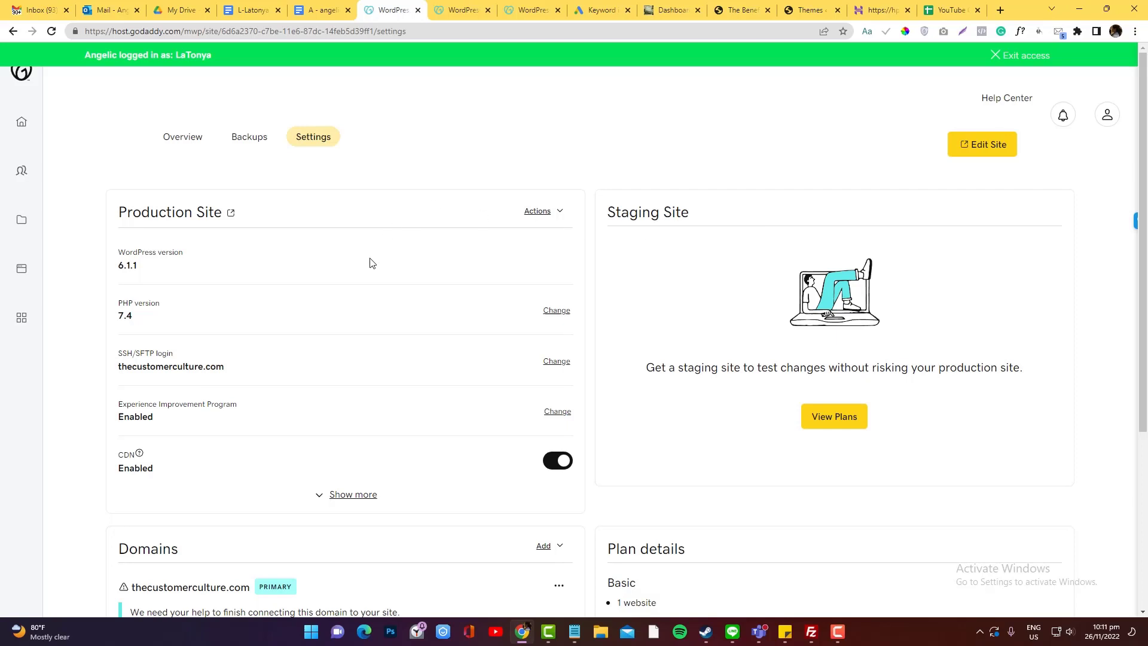
scroll("down", 3)
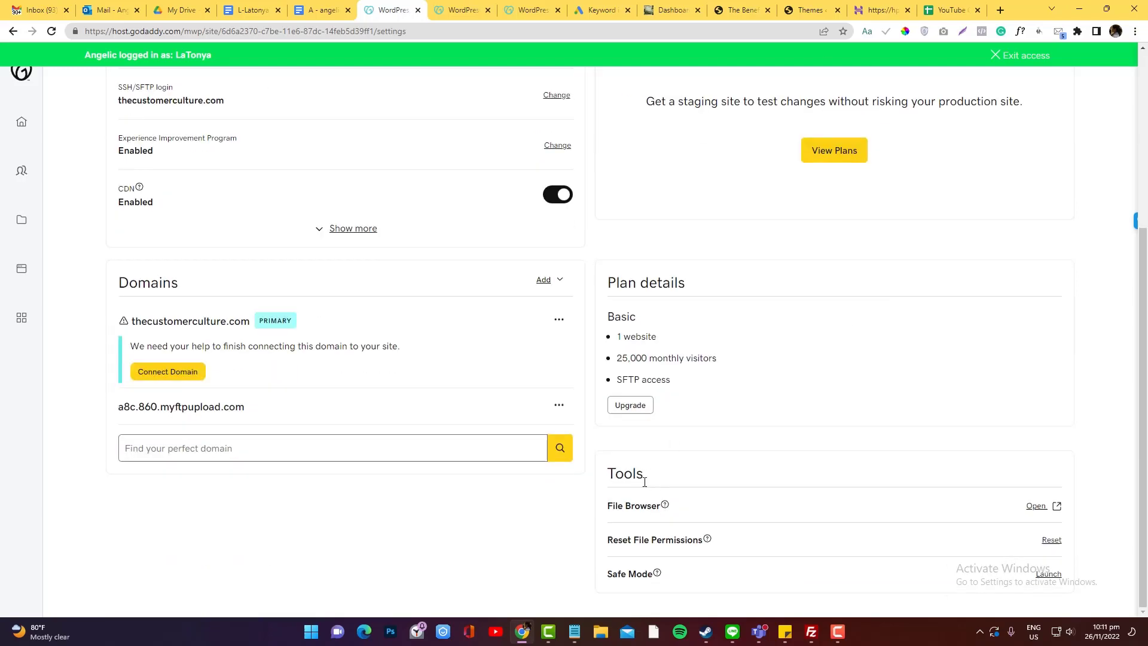
mouse_move(1054, 505)
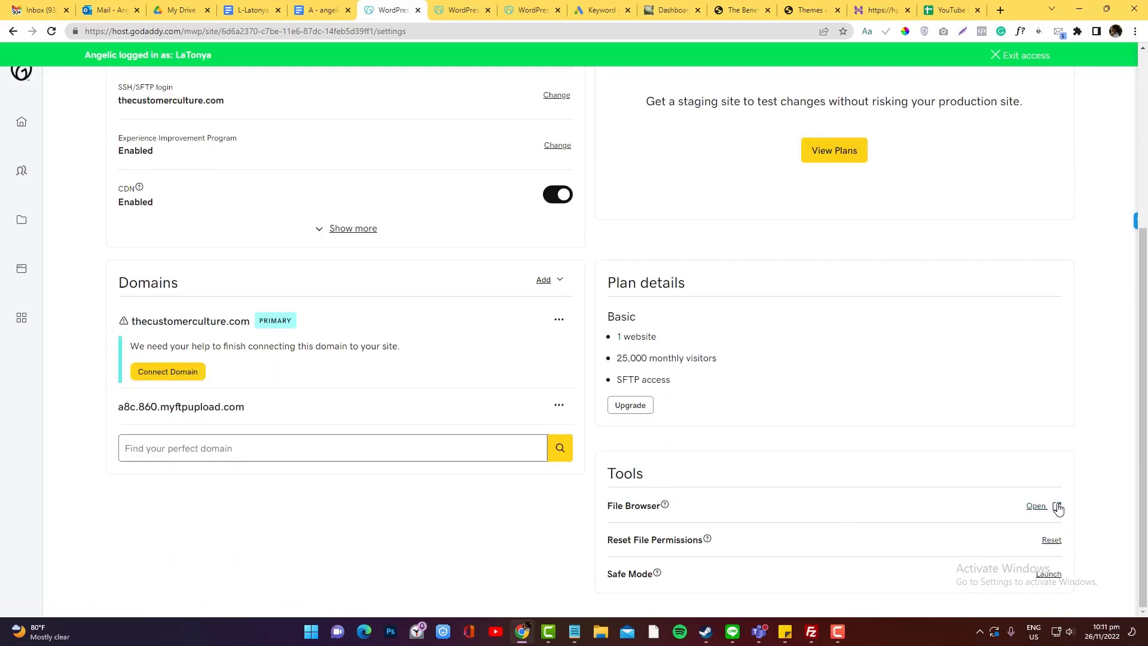
Step: Launch the site's File Browser and list the contents of the wp-admin folder
left_click(1035, 505)
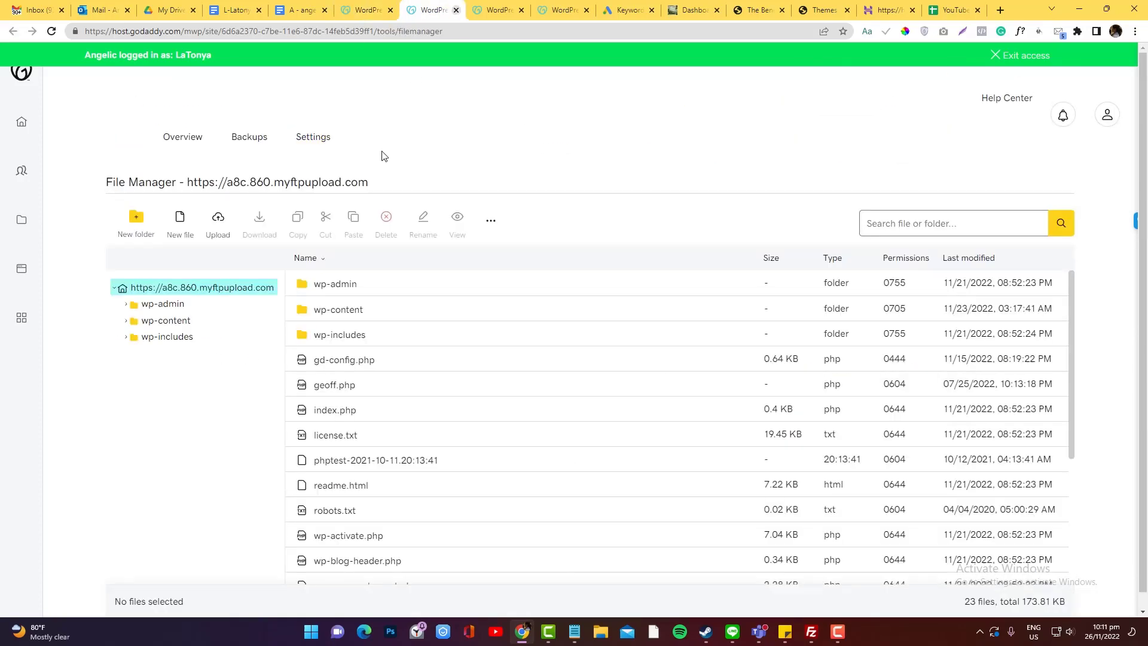
mouse_move(337, 308)
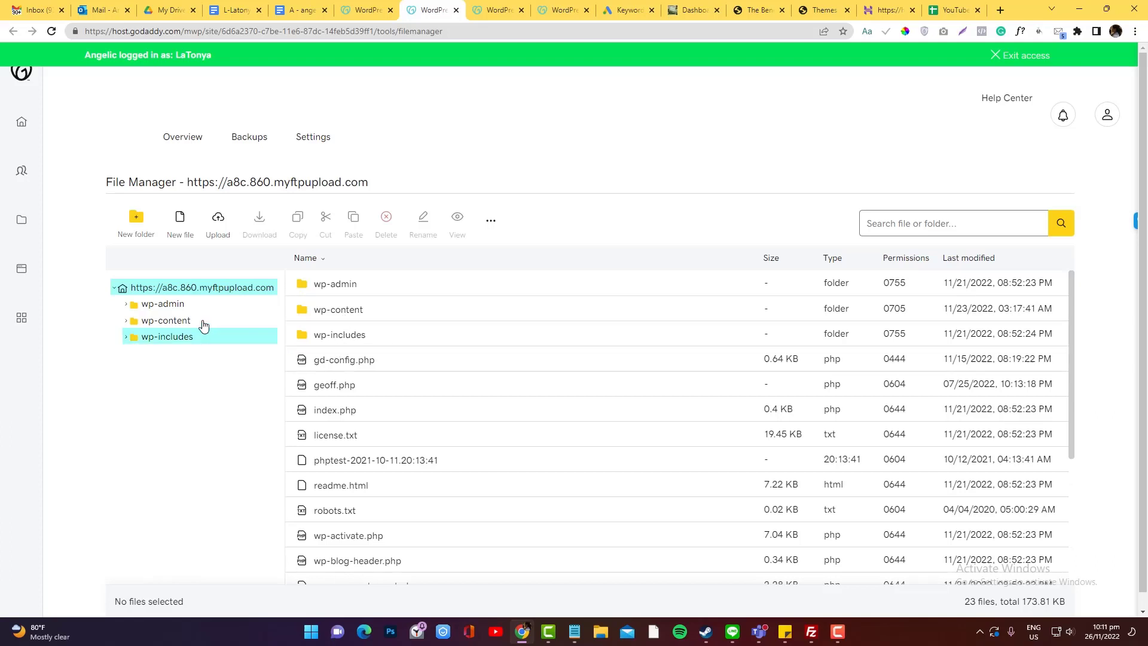
left_click(202, 287)
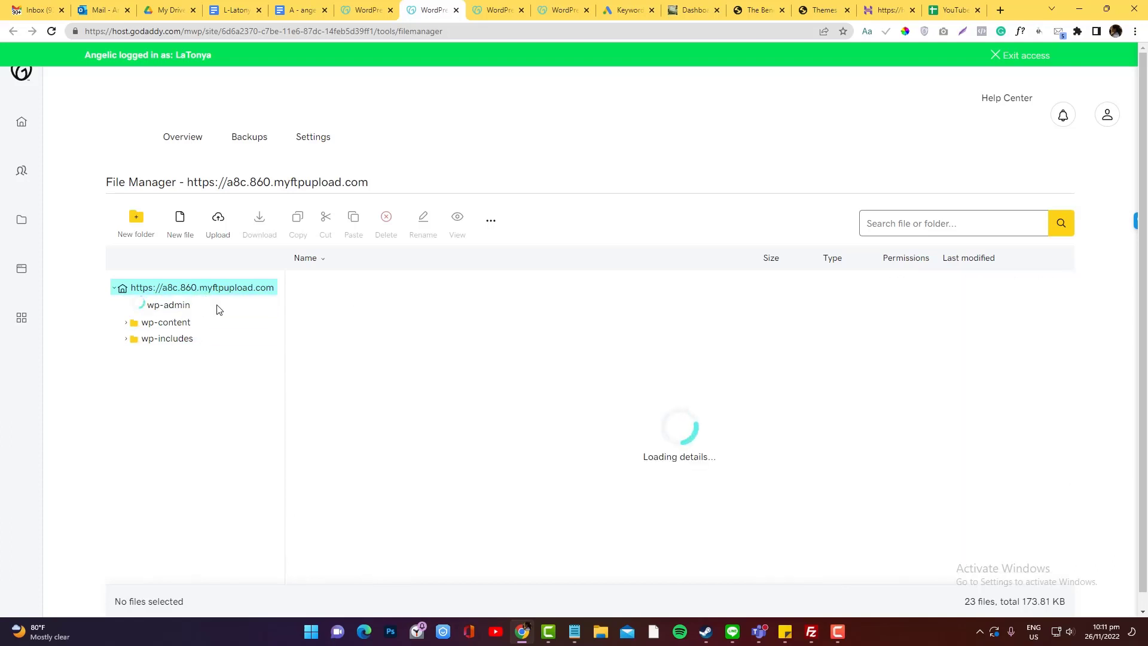
left_click(167, 304)
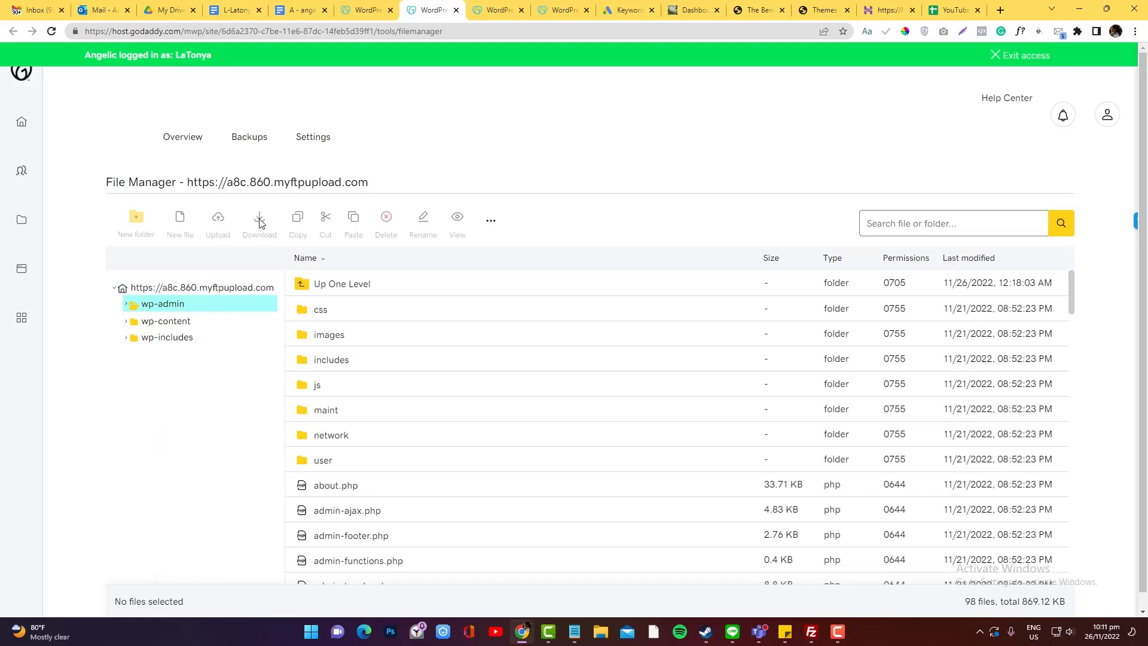
Step: Return from the file manager to The Customer Culture site's Settings page
left_click(312, 136)
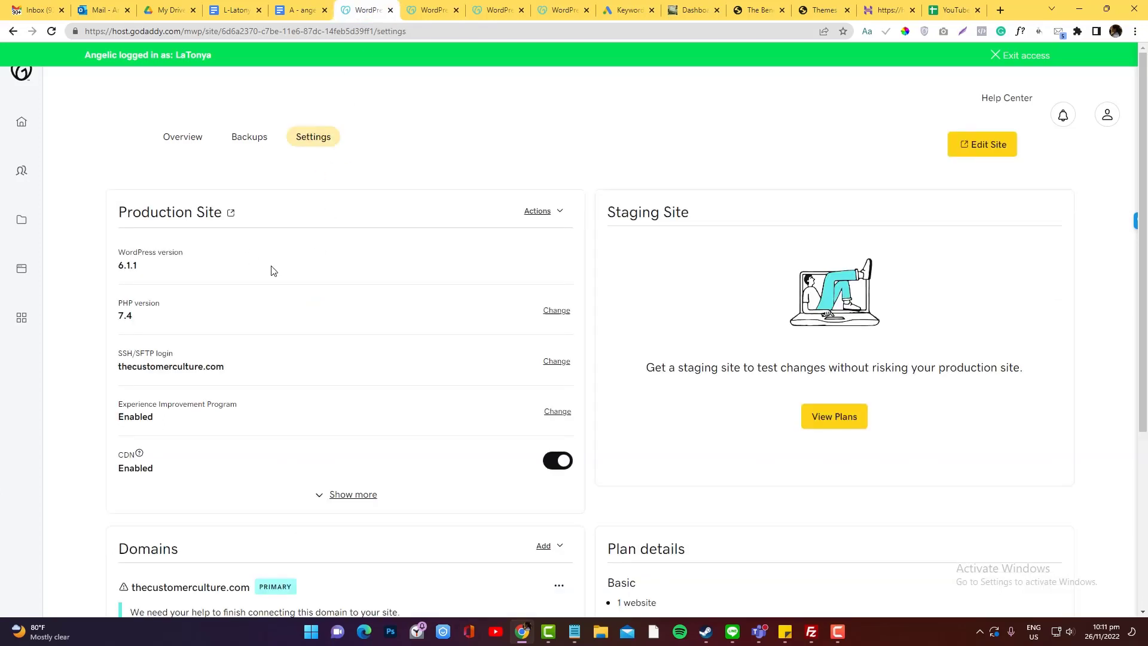
mouse_move(129, 361)
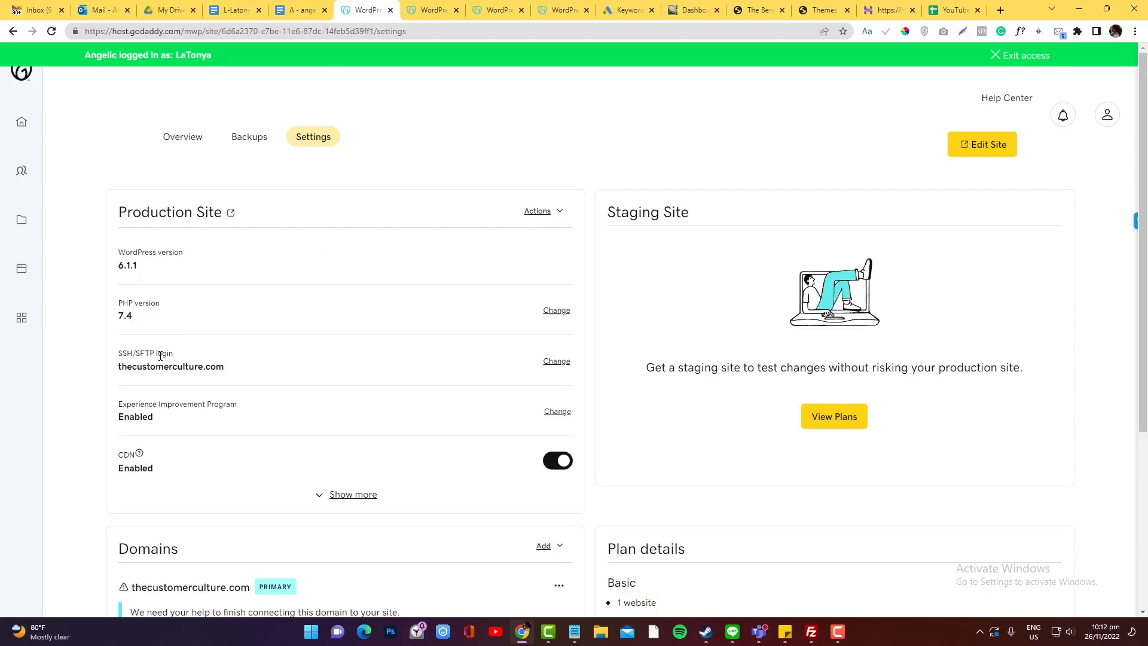
mouse_move(556, 361)
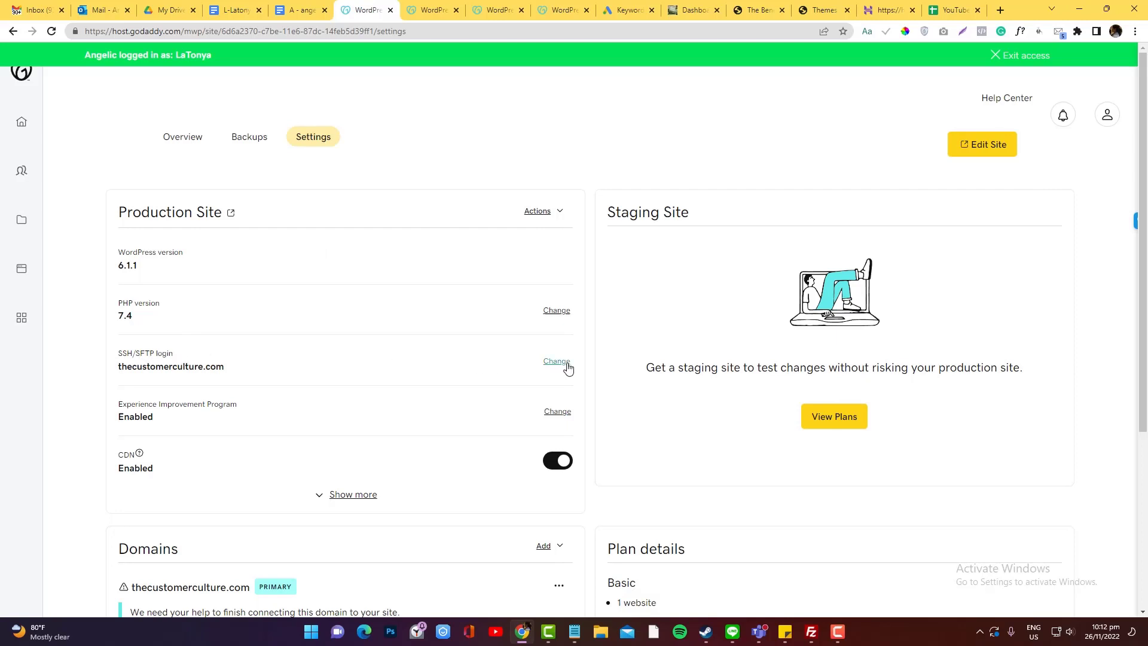
Step: View the SSH/SFTP login details and request a new SFTP login, bringing up the replacement warning
left_click(555, 361)
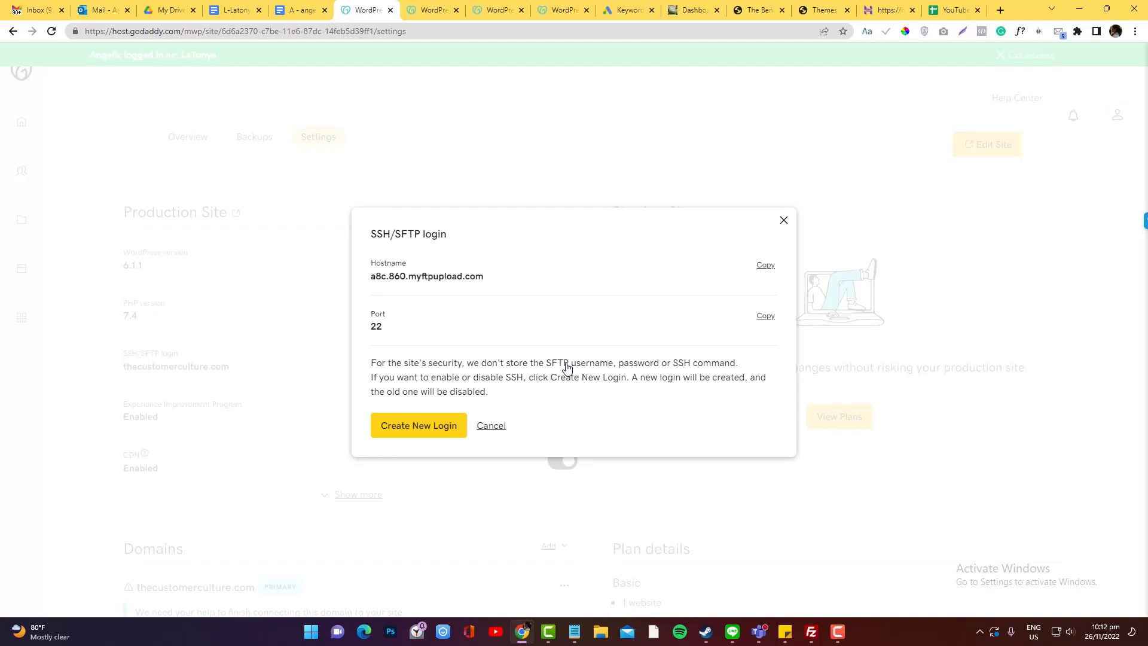
mouse_move(552, 395)
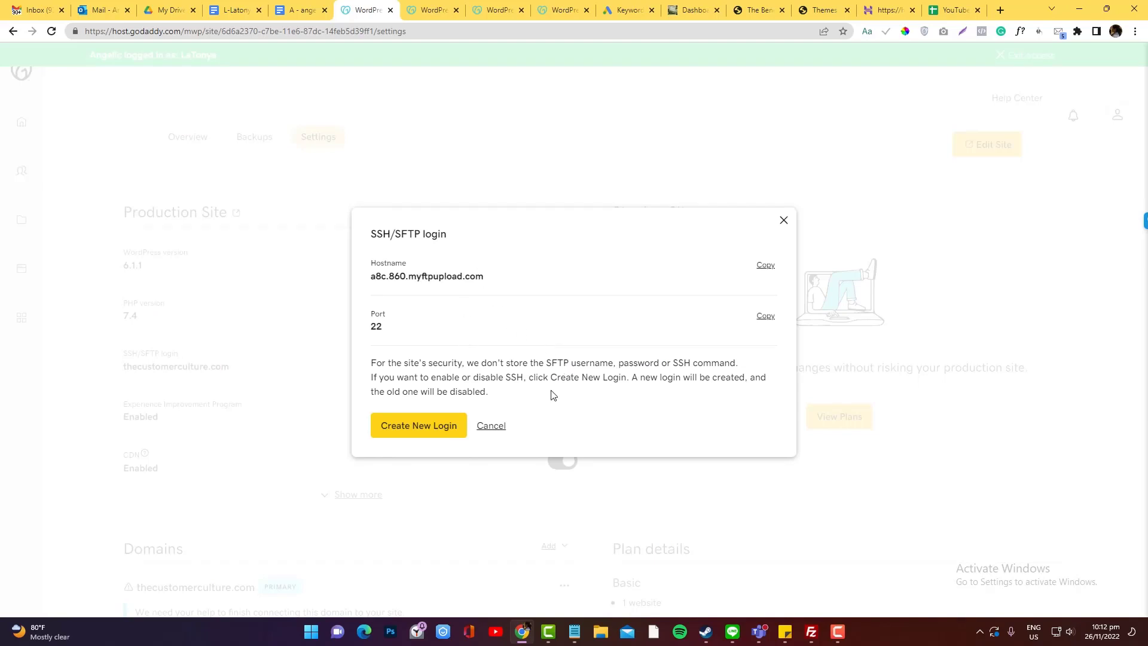
mouse_move(516, 426)
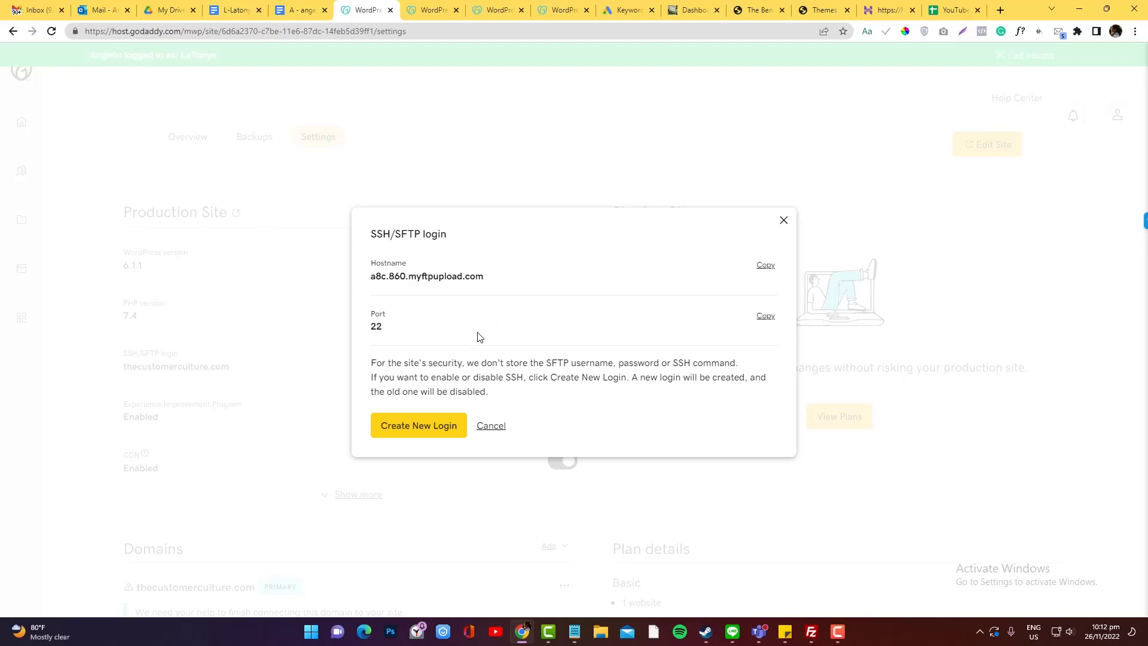
left_click(418, 425)
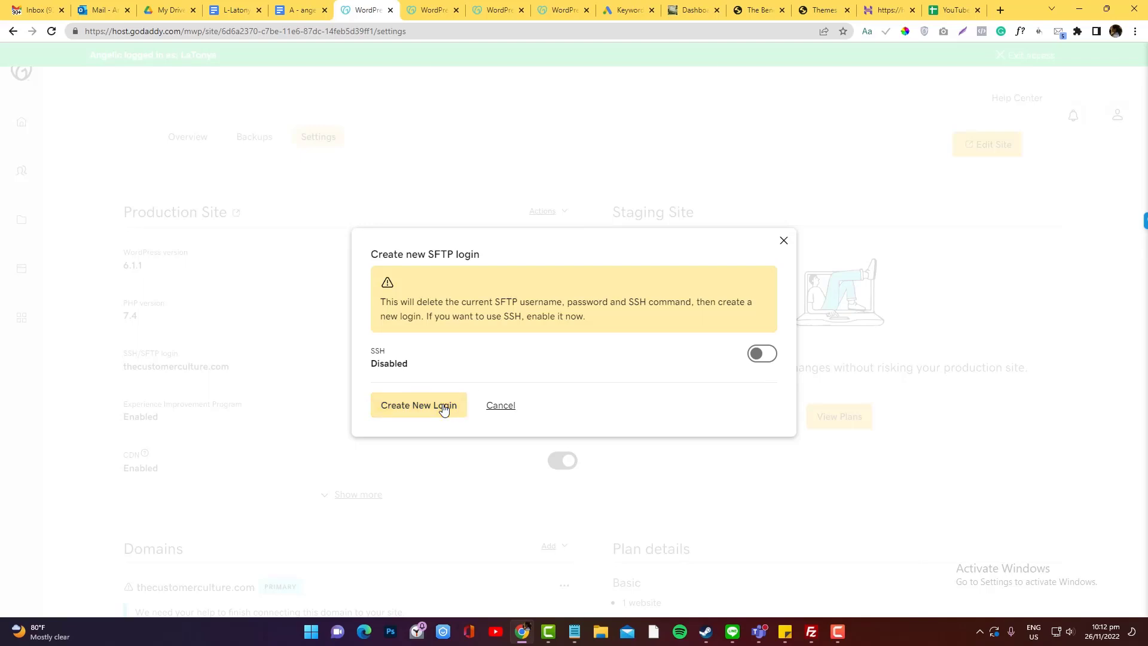
Step: Confirm creating the new SFTP login, view Tools > File Manager, then search the address bar for 'fileman'
left_click(311, 632)
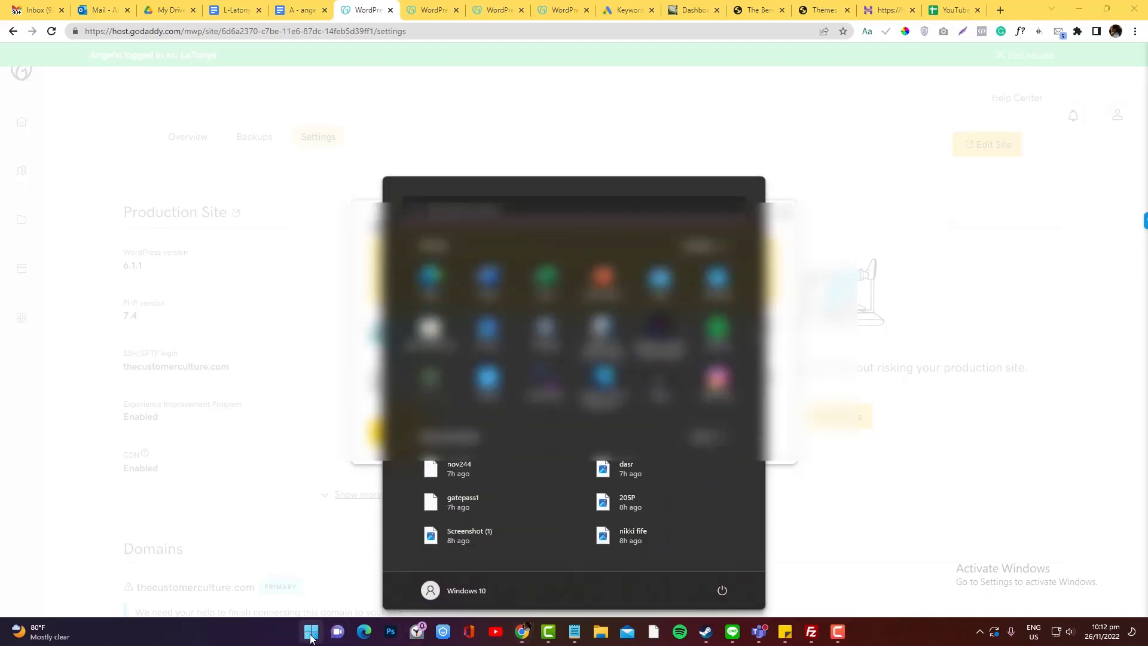
left_click(310, 631)
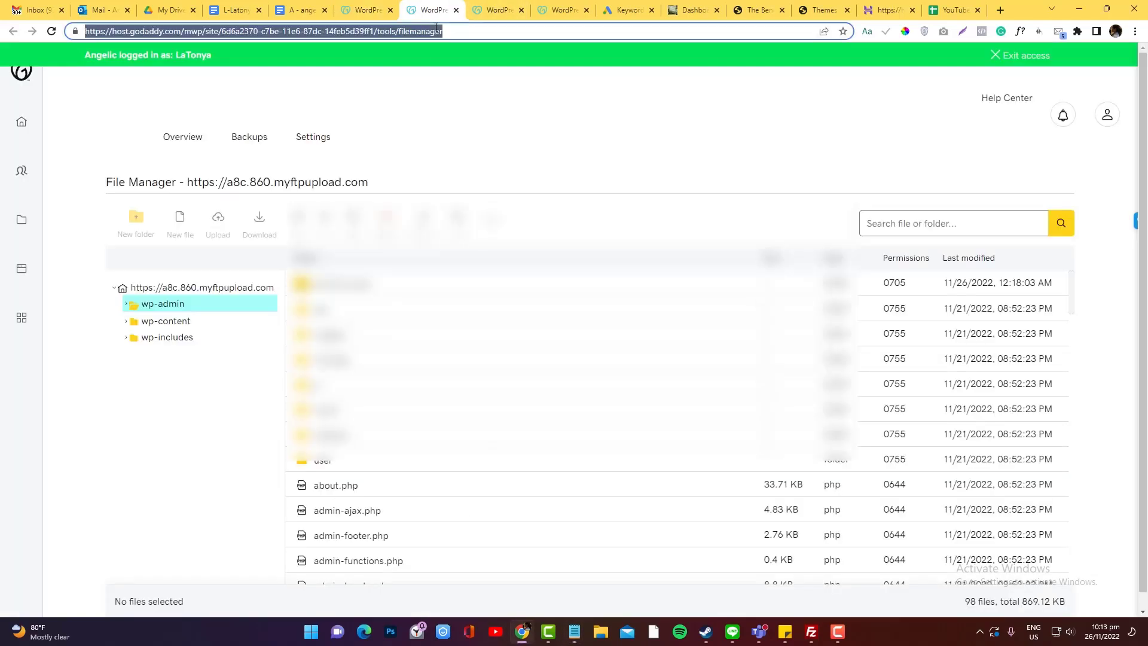
type("fileman")
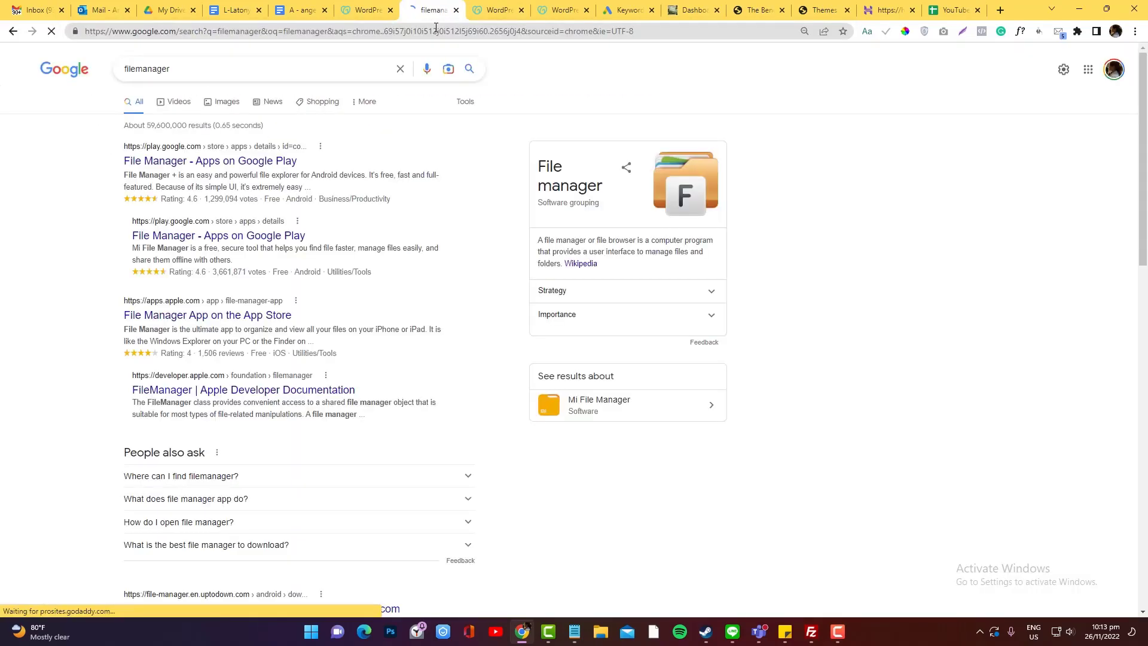
Step: Search Google for 'filezilla' and go to the official 'FileZilla - The free FTP solution' site
type("f")
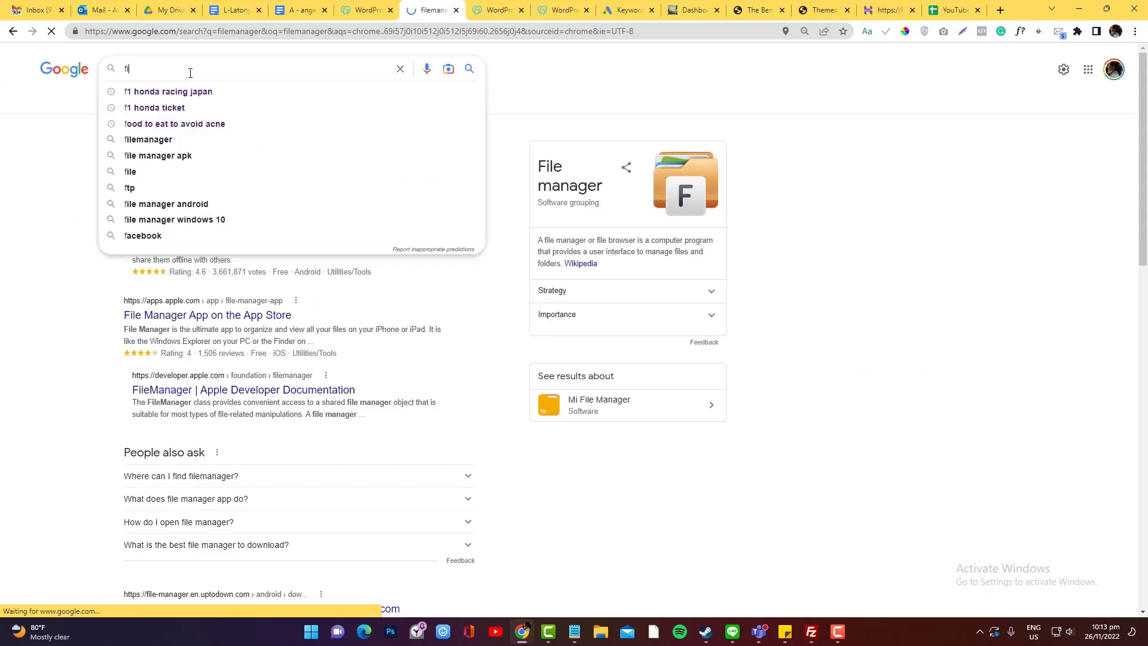
type("ilezilla")
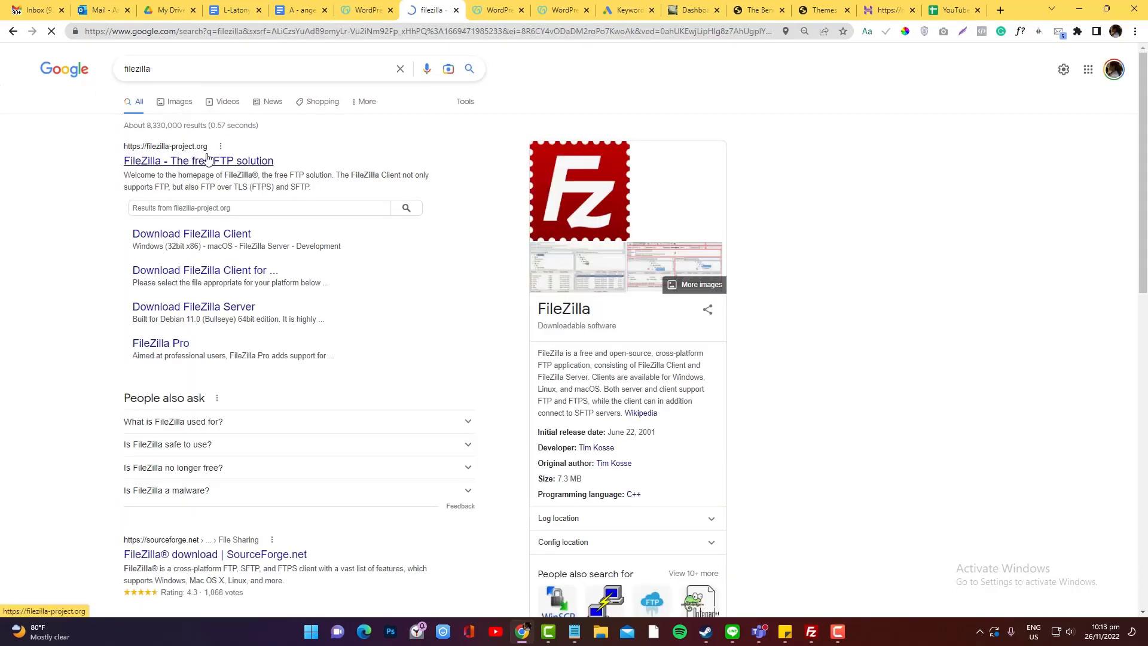
left_click(198, 160)
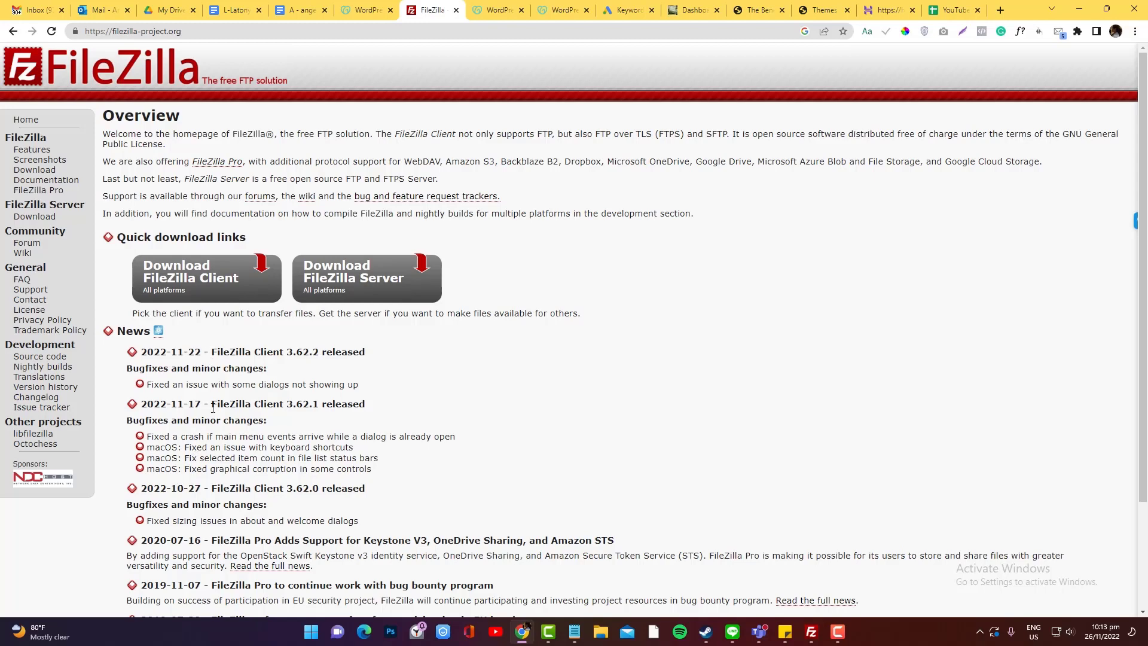
scroll("down", 3)
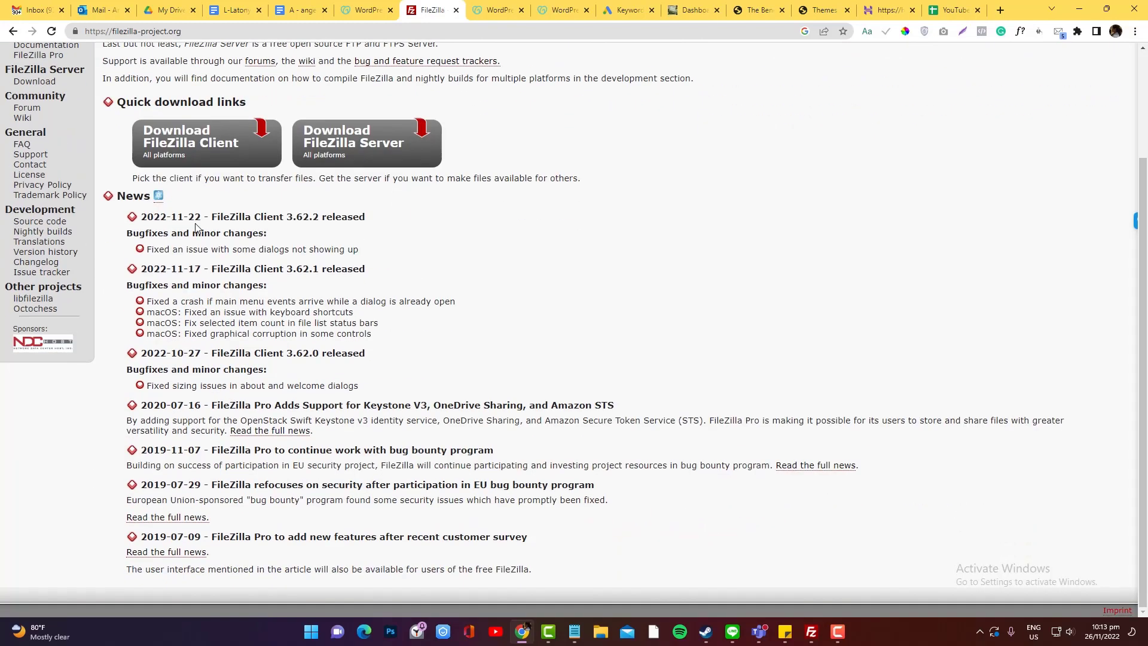
mouse_move(190, 269)
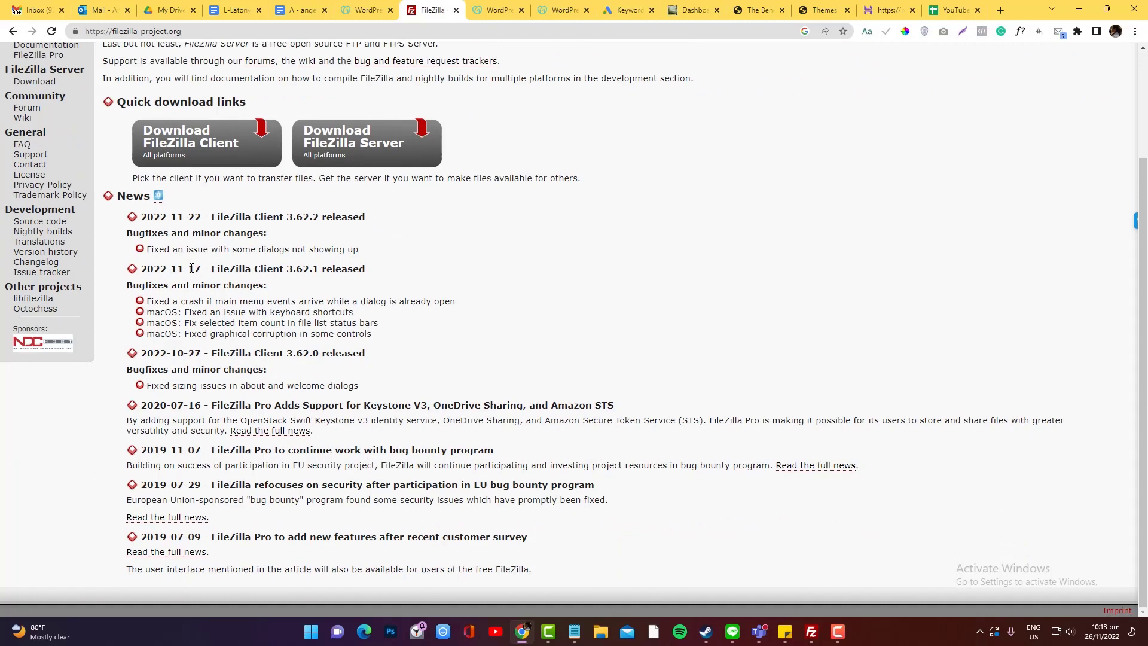
mouse_move(220, 152)
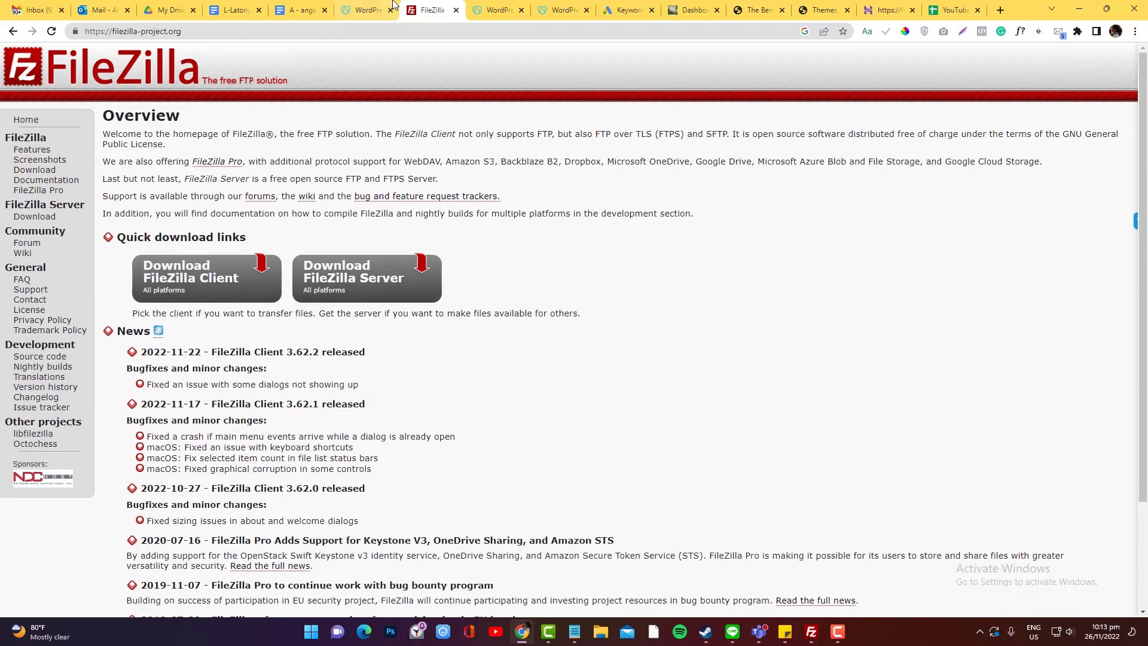
mouse_move(368, 9)
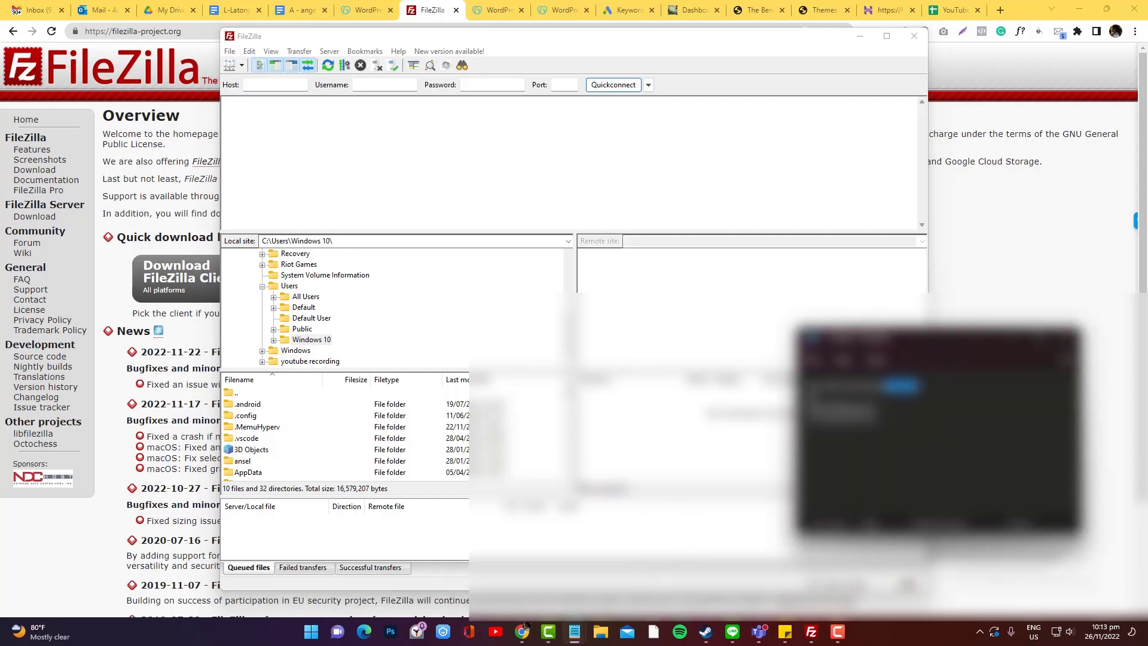
Step: Fill the Quickconnect bar with the .myftpupload.com SFTP host, username, password and port
left_click(275, 83)
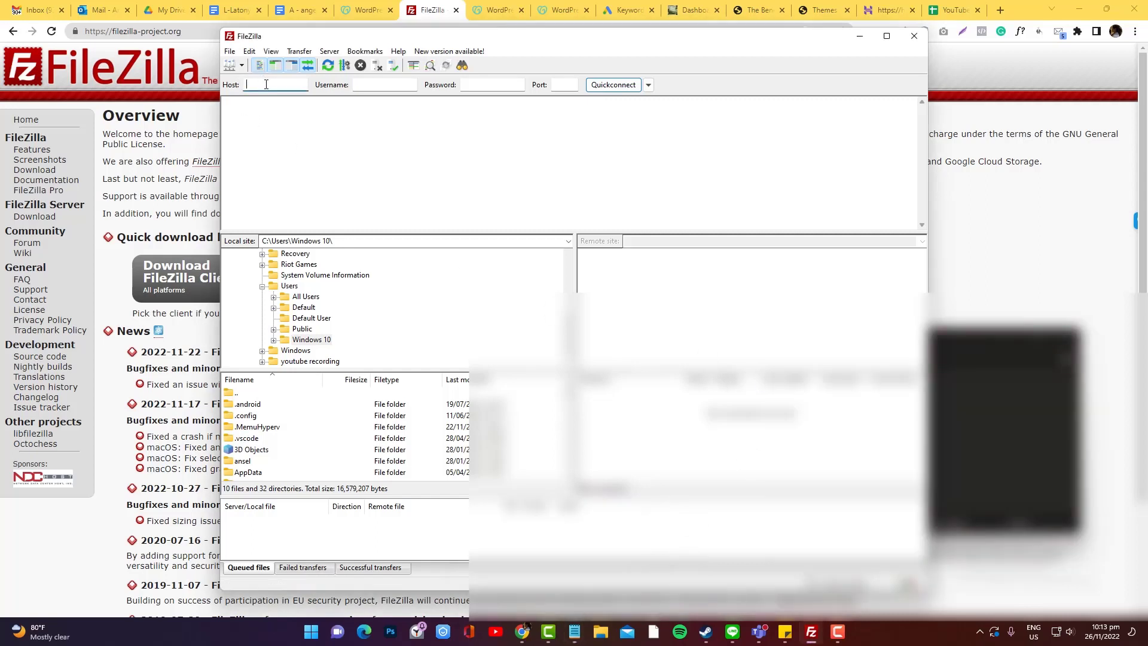
type(".myftpupload.com")
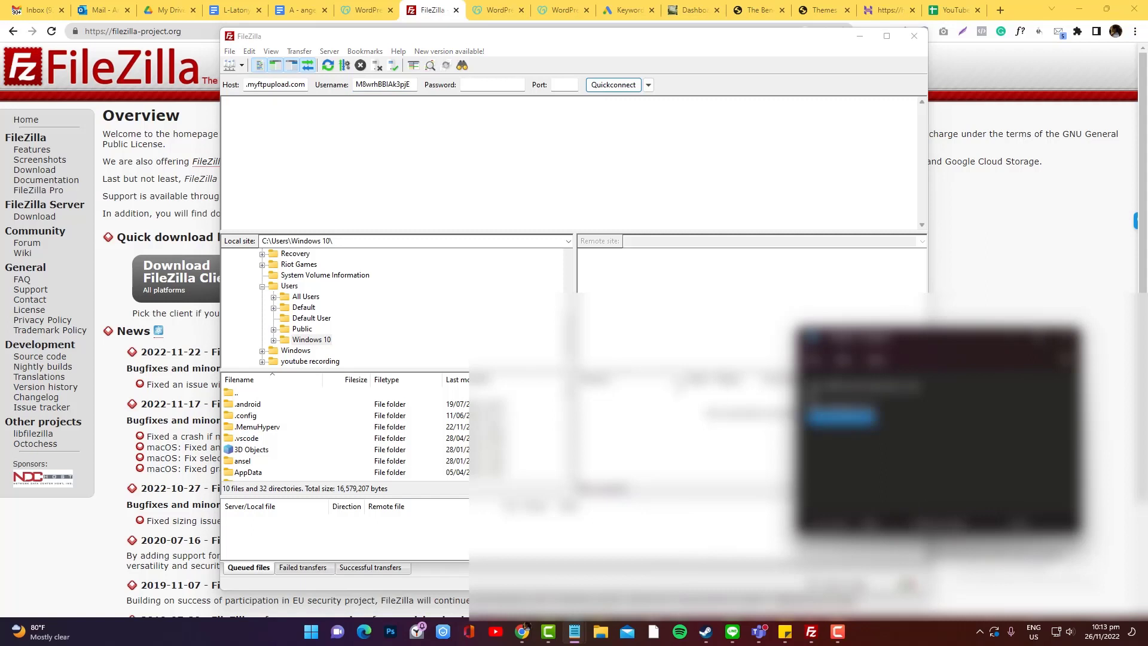
left_click(561, 84)
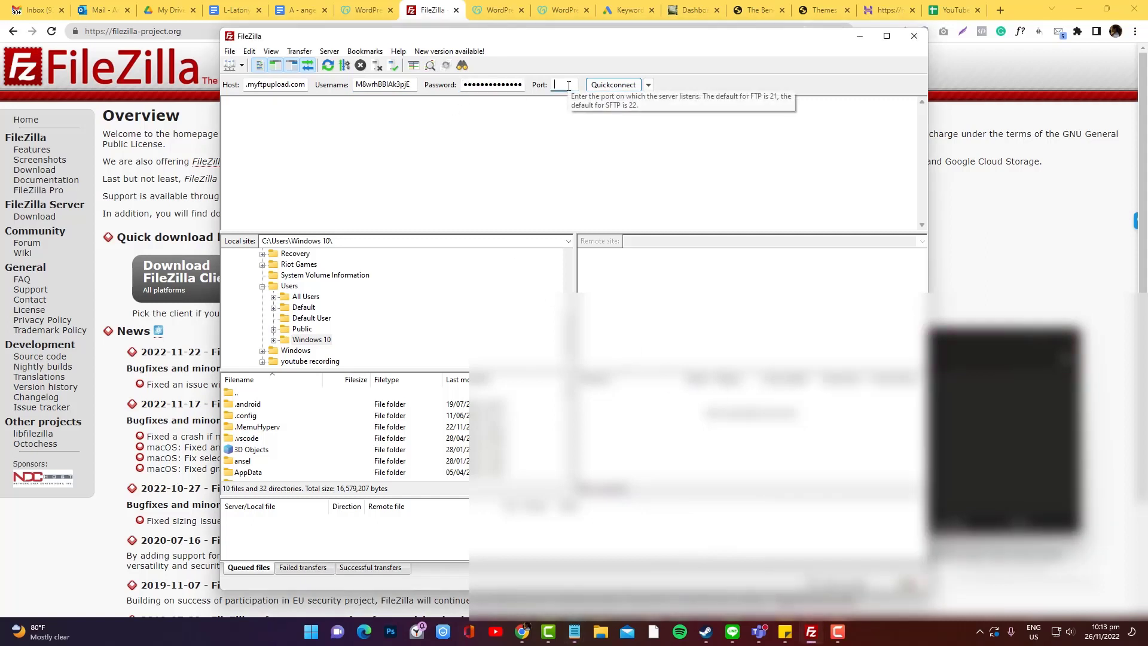
left_click(612, 84)
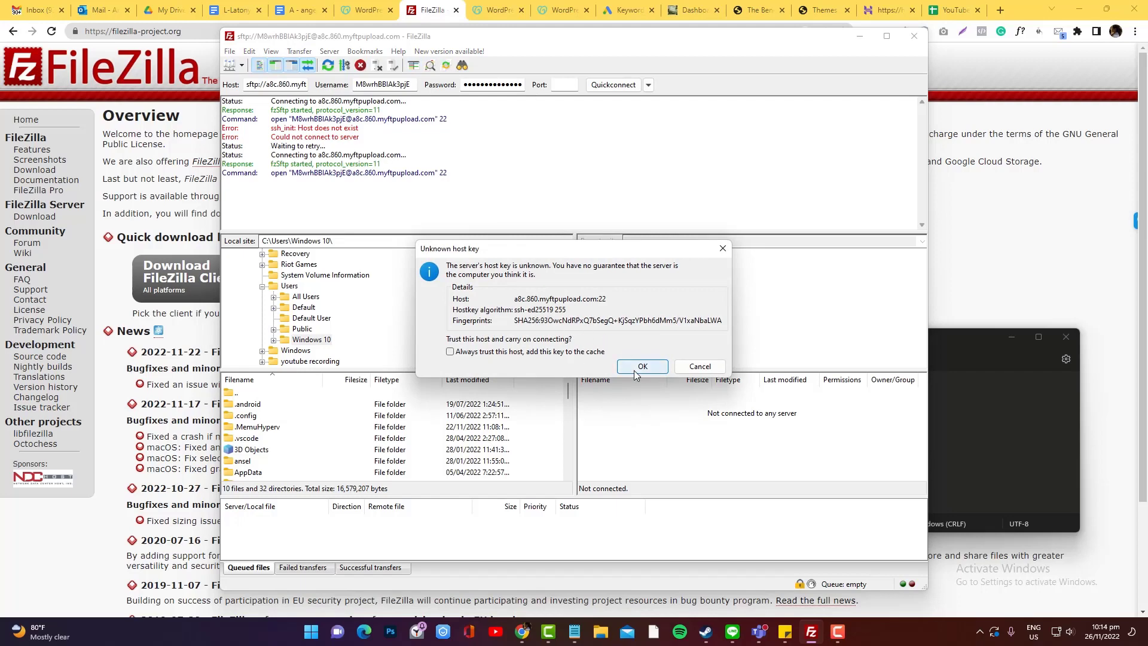
Step: Trust the unknown host key, connect over SFTP and browse the remote html folder's WordPress files
left_click(642, 366)
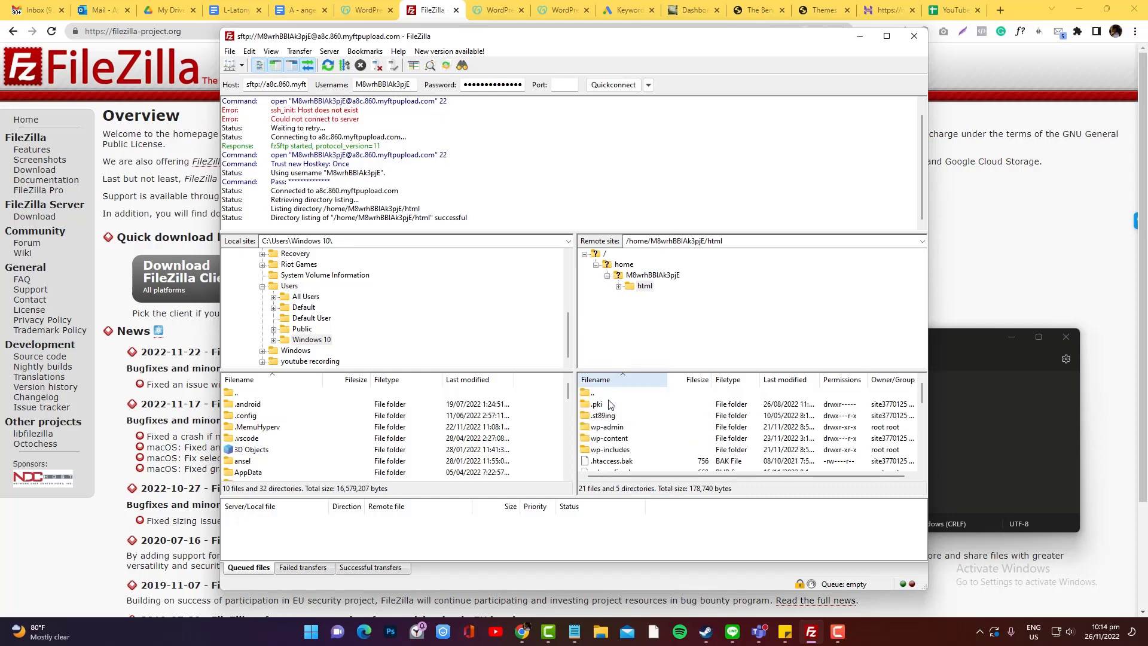
scroll("down", 3)
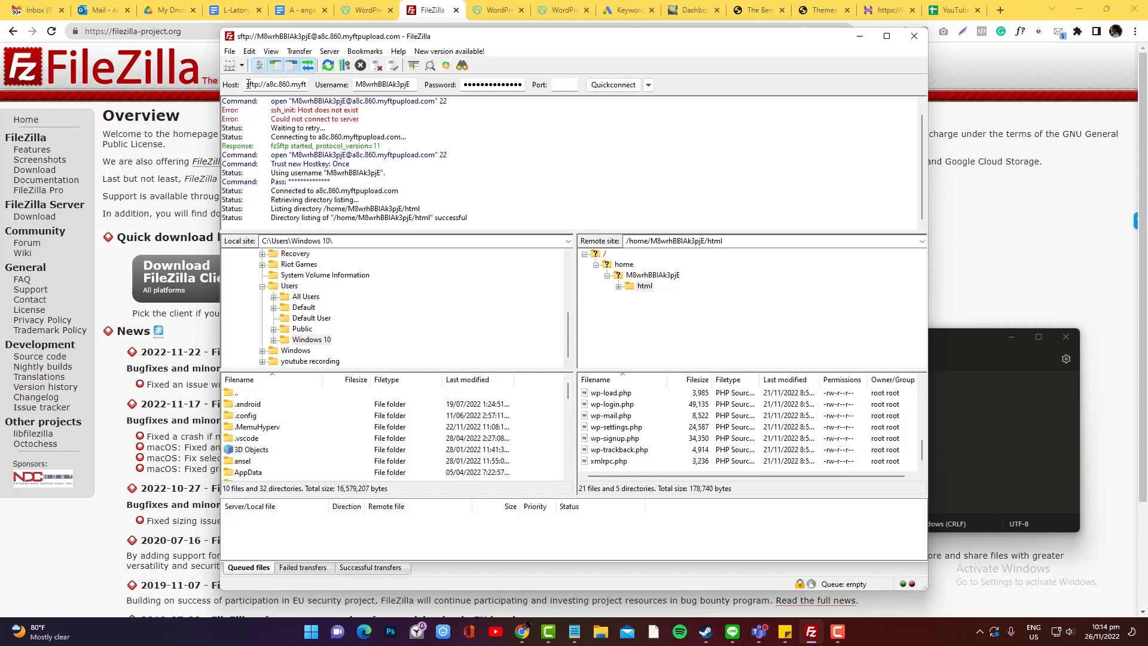
Step: Bring up the Site Manager from the File menu
left_click(230, 51)
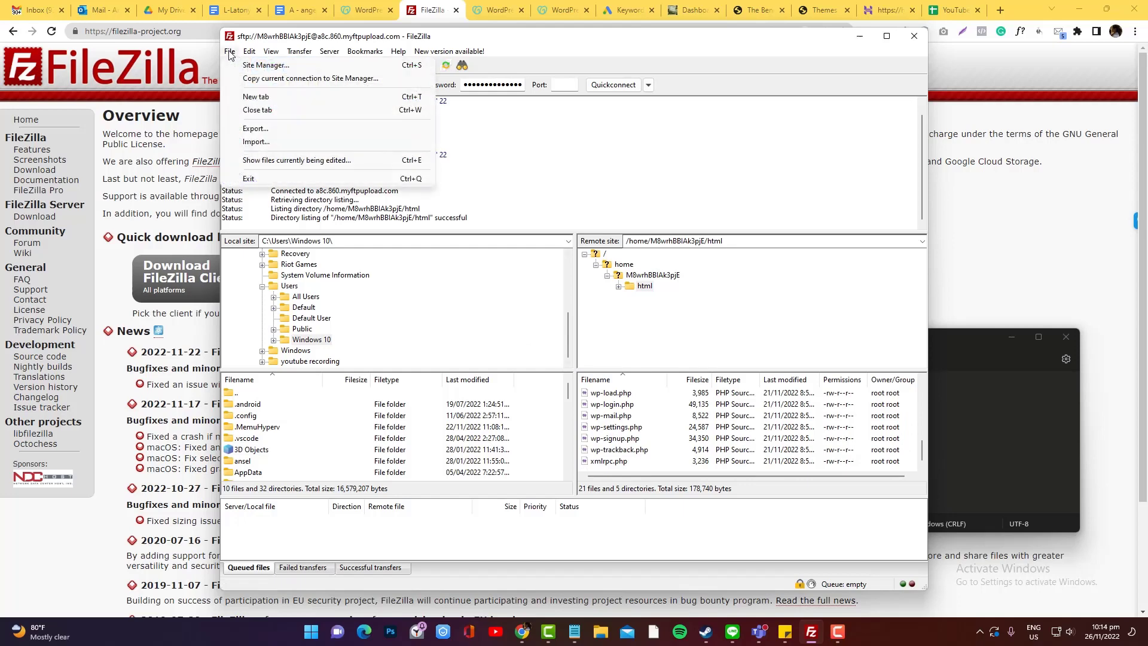
mouse_move(265, 64)
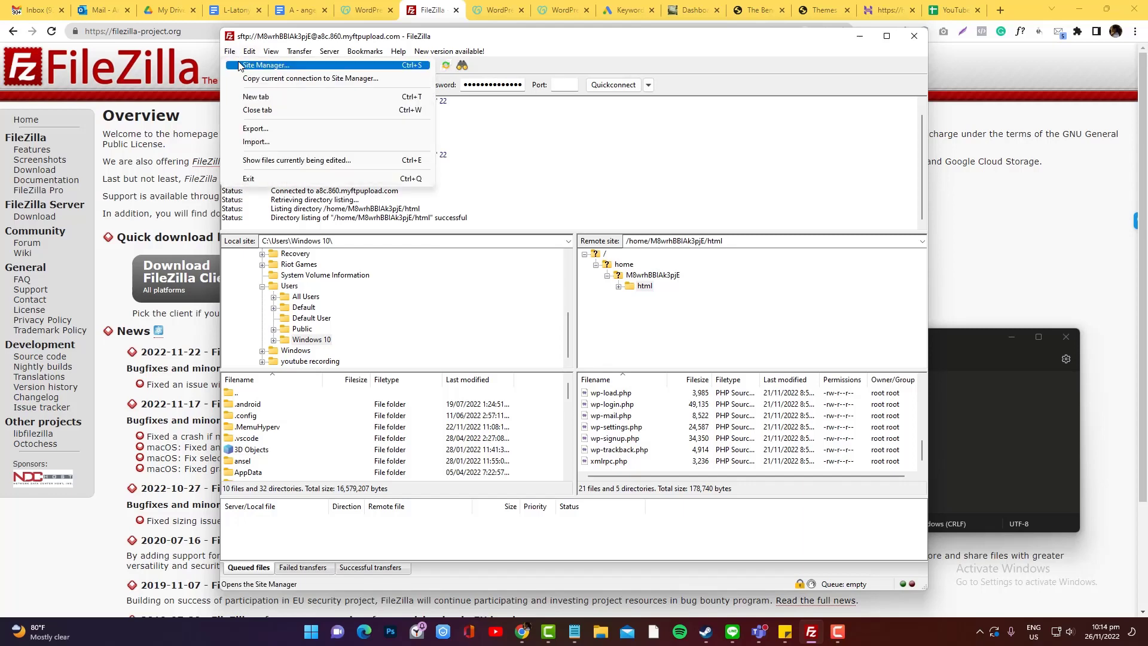
left_click(265, 65)
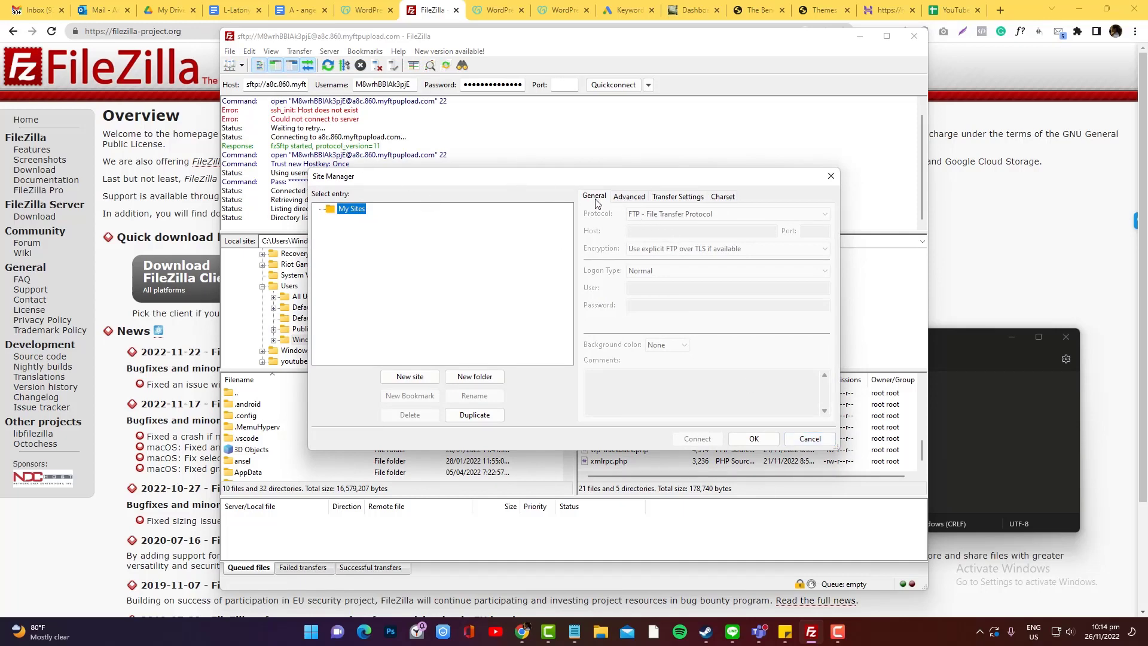
mouse_move(651, 226)
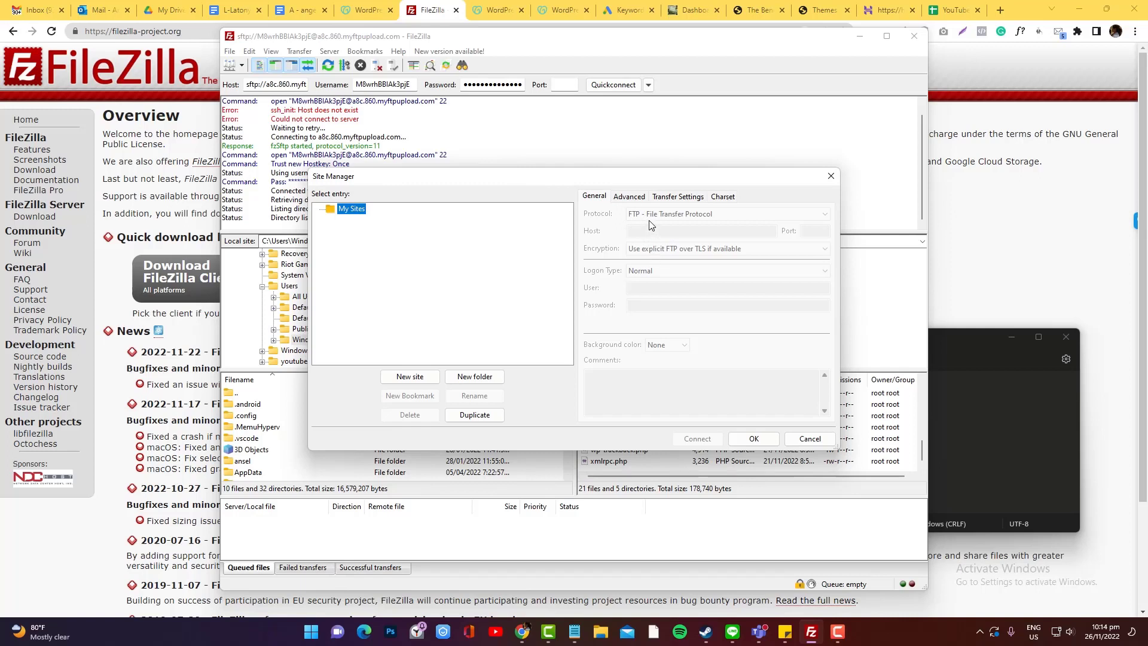
mouse_move(643, 221)
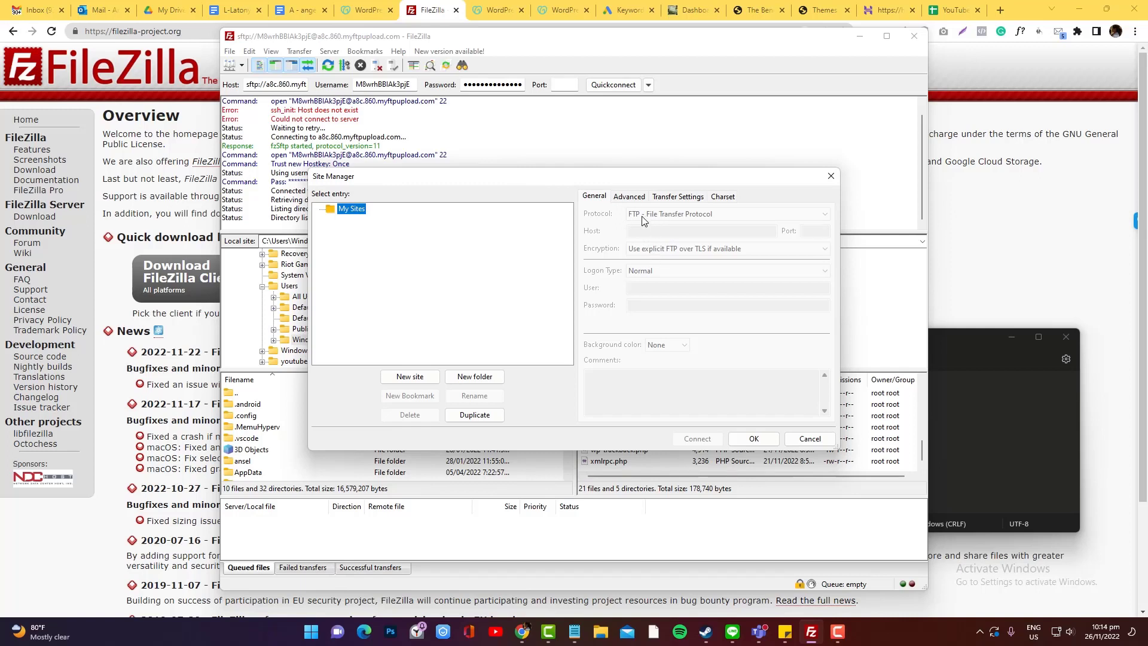
mouse_move(658, 224)
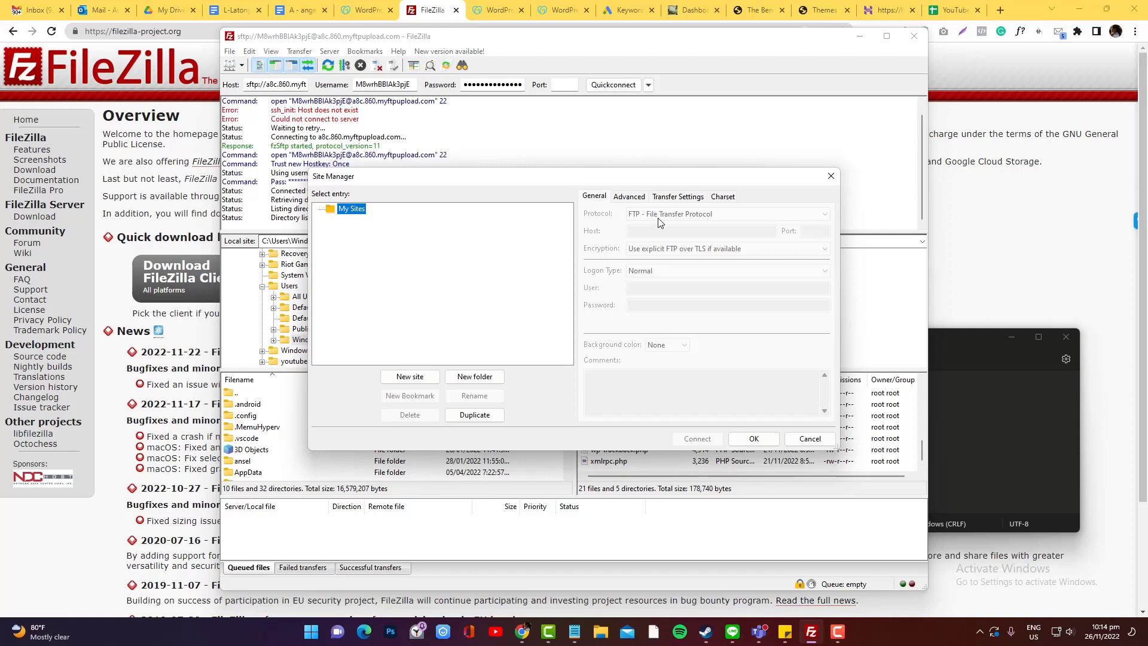
mouse_move(657, 231)
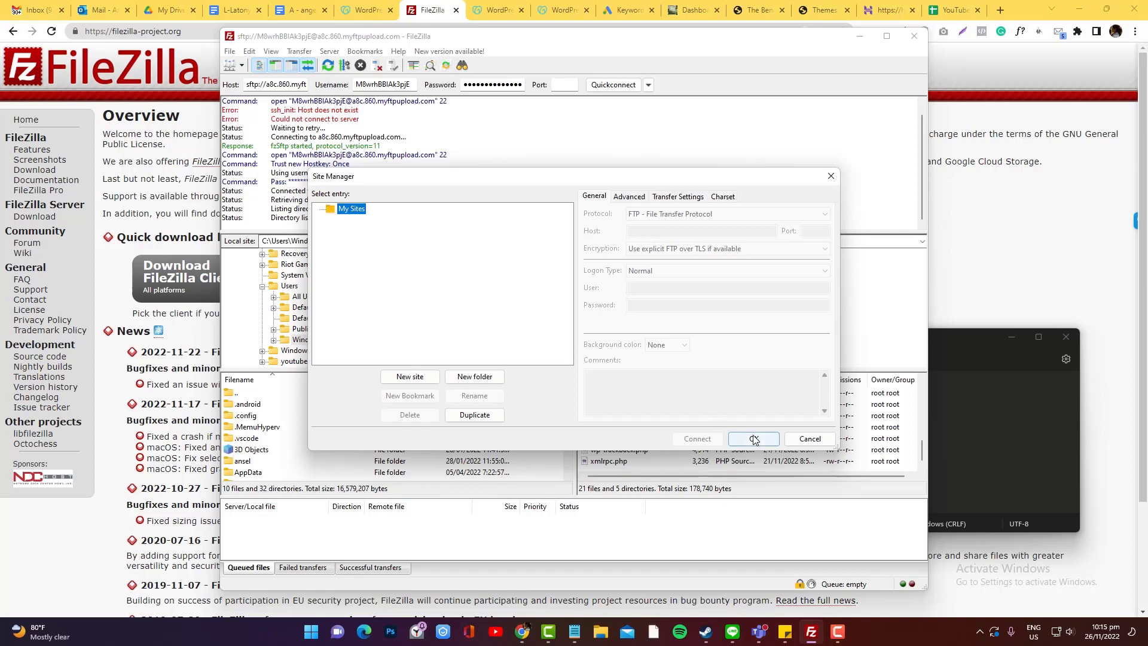
Step: Close the Site Manager and return to the remote html file listing
left_click(752, 439)
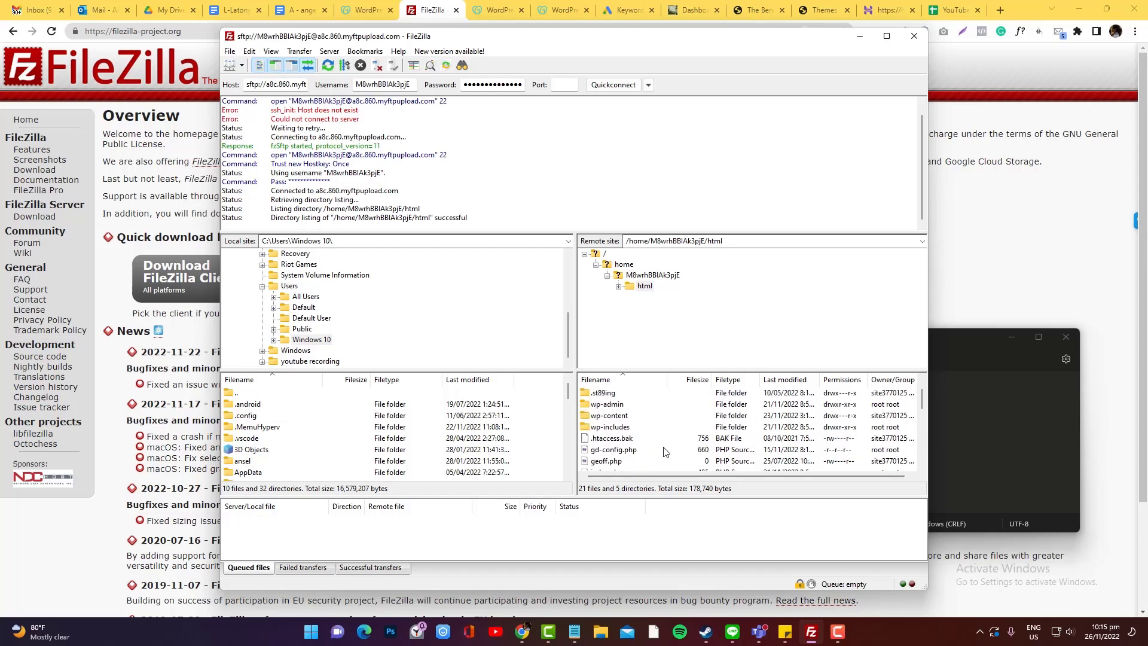